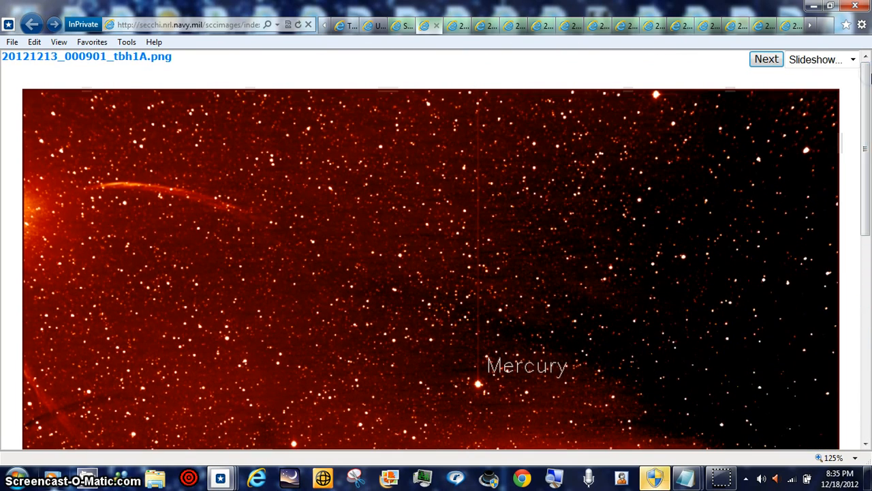
pyautogui.moveTo(736, 81)
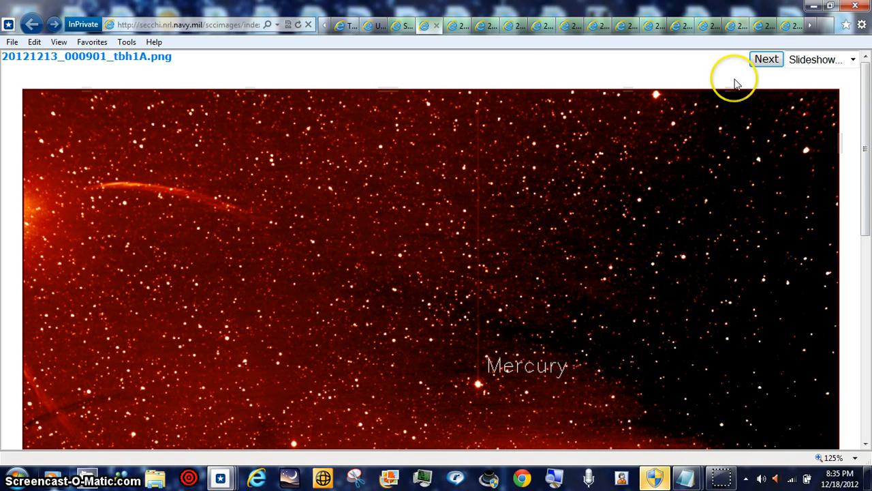
pyautogui.moveTo(434, 89)
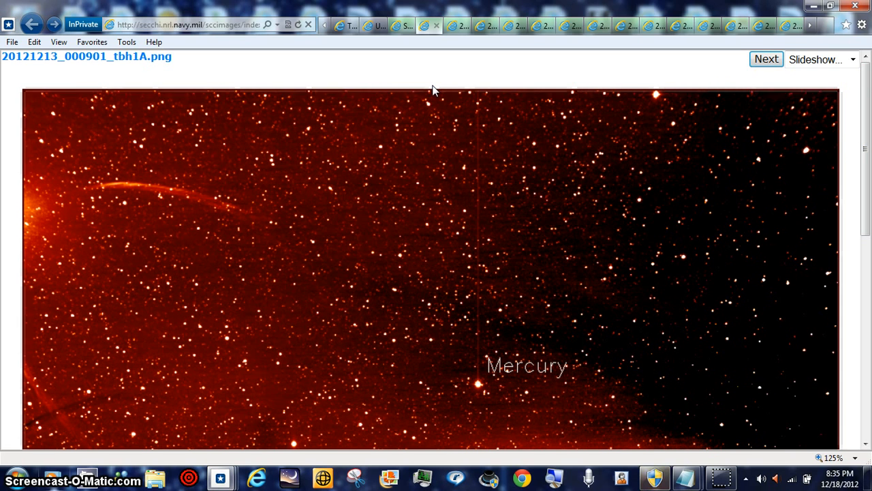
pyautogui.moveTo(402, 74)
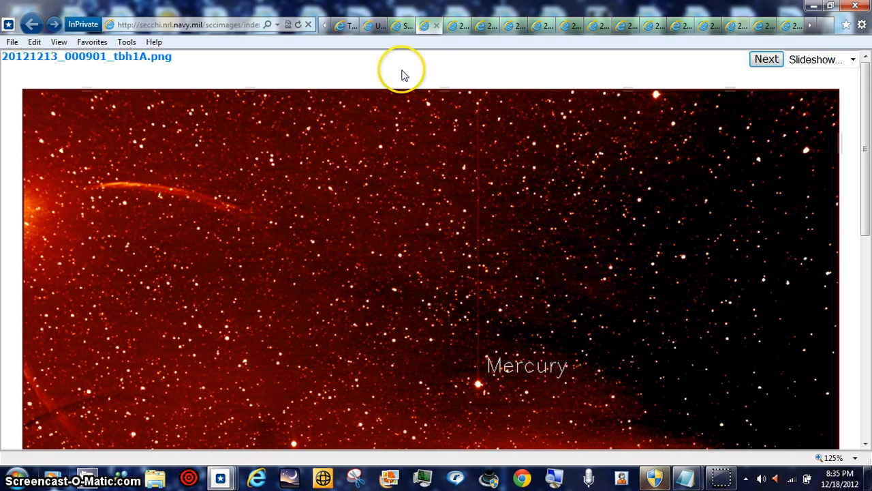
pyautogui.moveTo(413, 70)
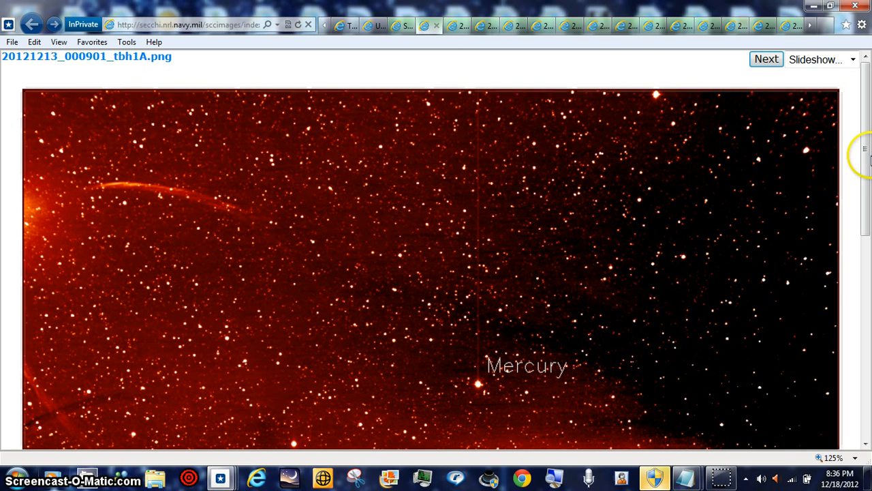
# Scroll the HI-1 image while flipping tabs to the 20121213_092901_tbh1A.png frame
pyautogui.scroll(-3)
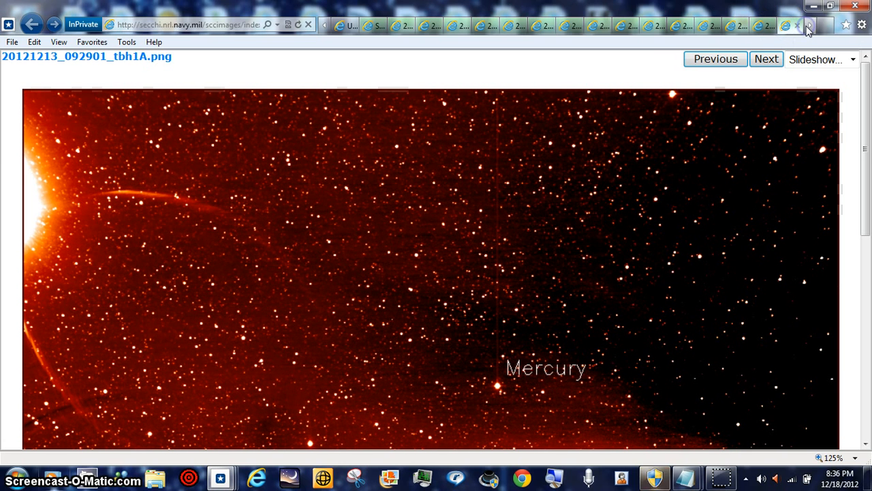
# Step forward four image tabs to reach the 20121213_132901_tbh1A.png frame
pyautogui.click(766, 59)
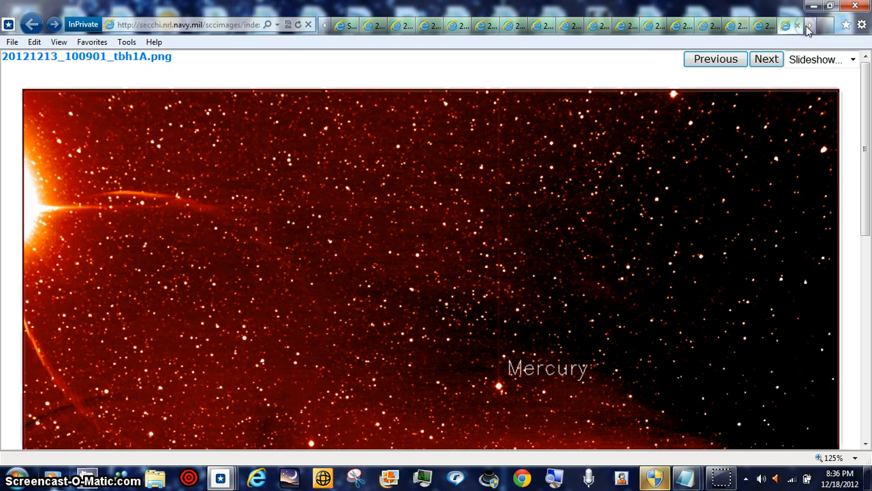
pyautogui.click(766, 59)
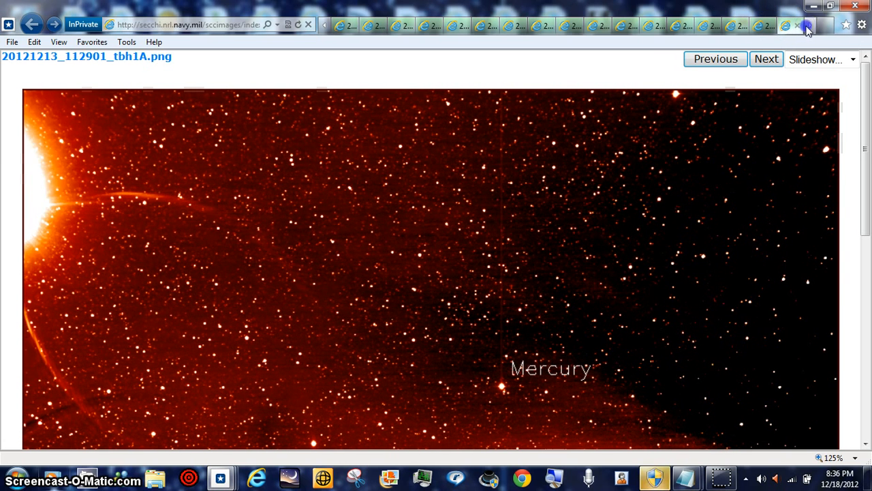
pyautogui.click(766, 59)
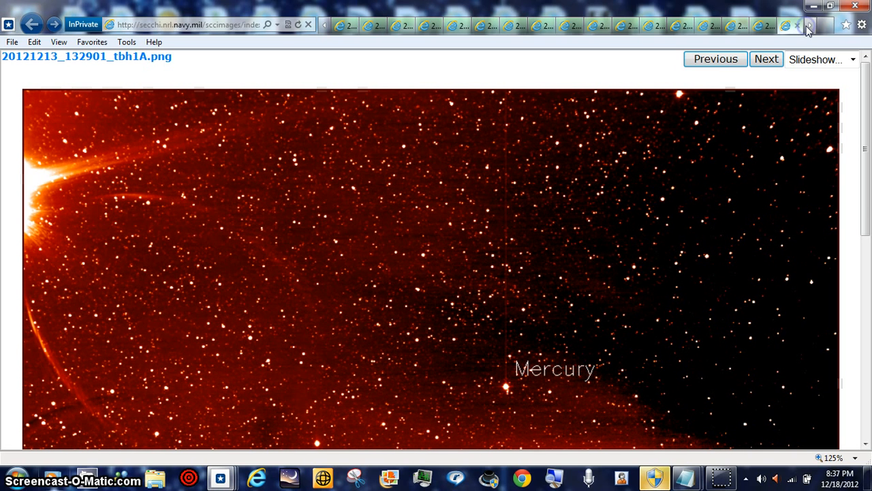
pyautogui.click(766, 59)
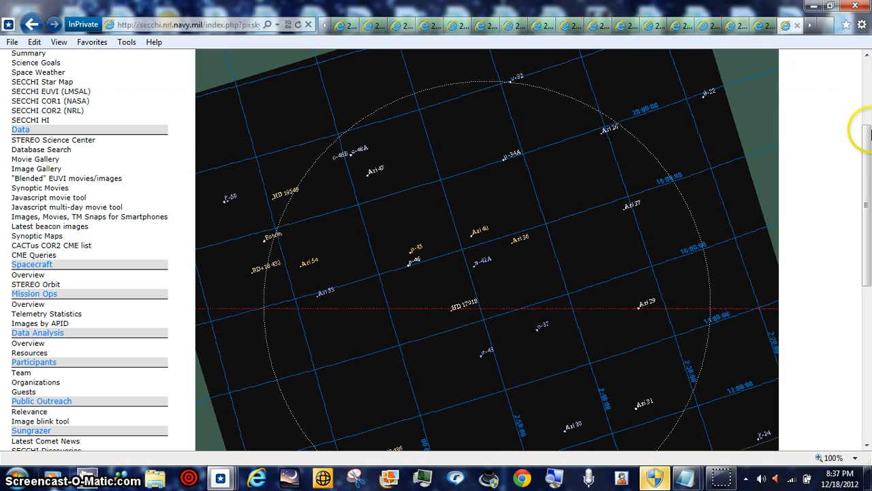
# Scroll below the star map to check its SECCHI-A, HI-1, 13 December 2012 settings
pyautogui.scroll(-3)
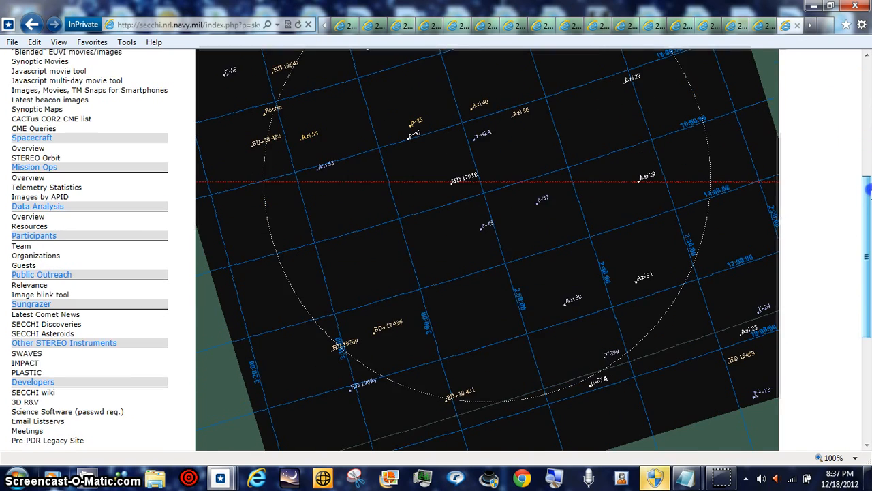
pyautogui.scroll(-3)
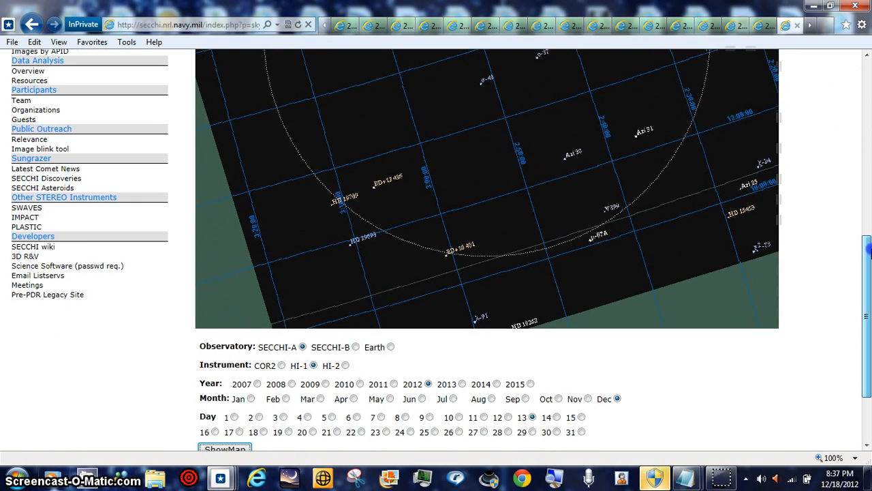
pyautogui.scroll(-3)
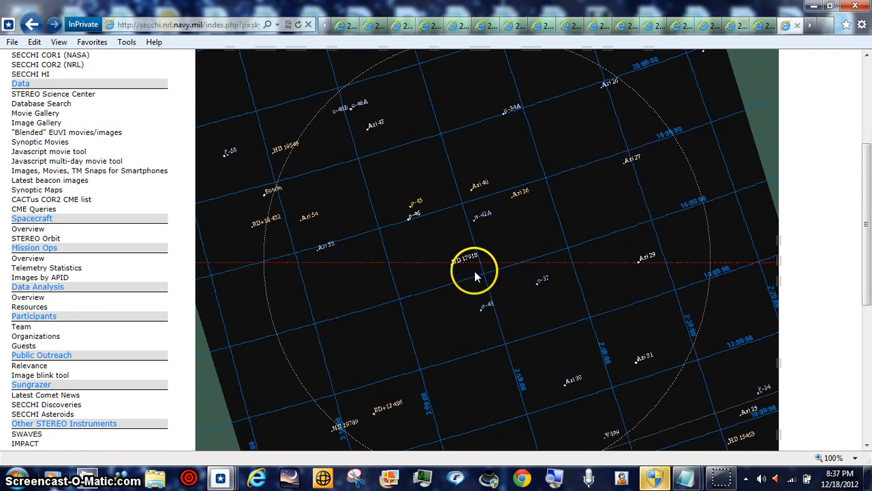
pyautogui.moveTo(481, 275)
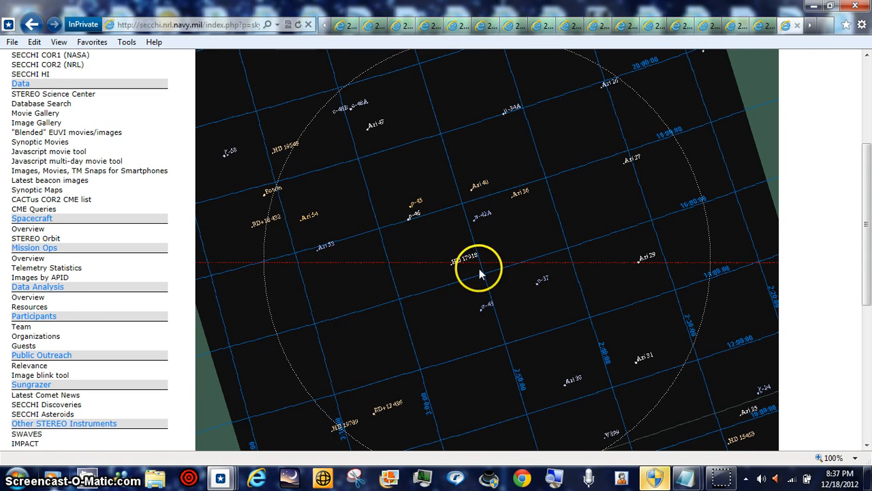
pyautogui.moveTo(833, 281)
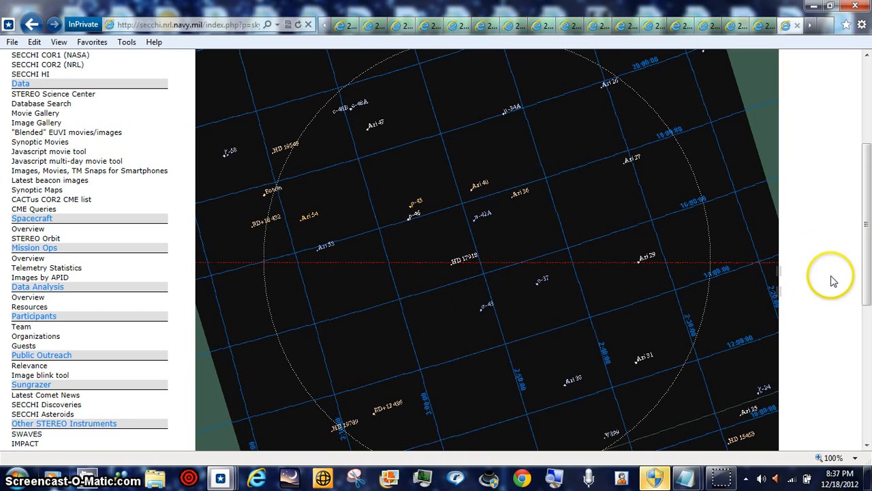
pyautogui.scroll(-3)
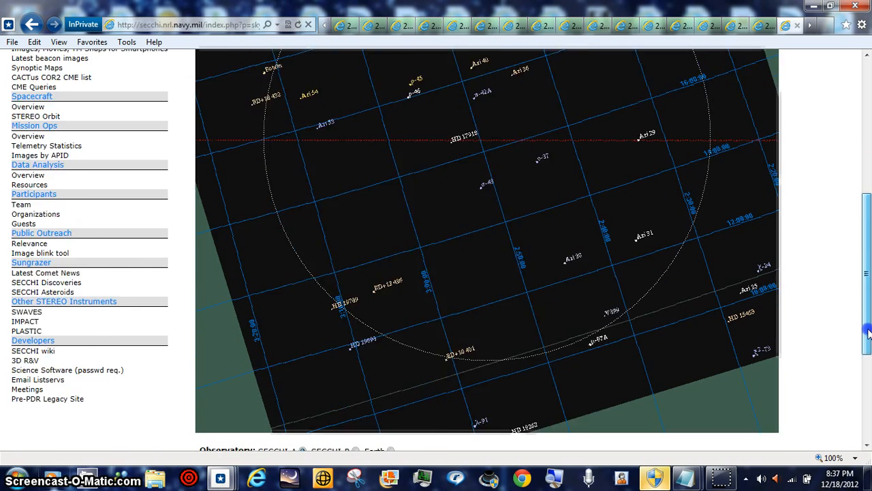
pyautogui.scroll(-3)
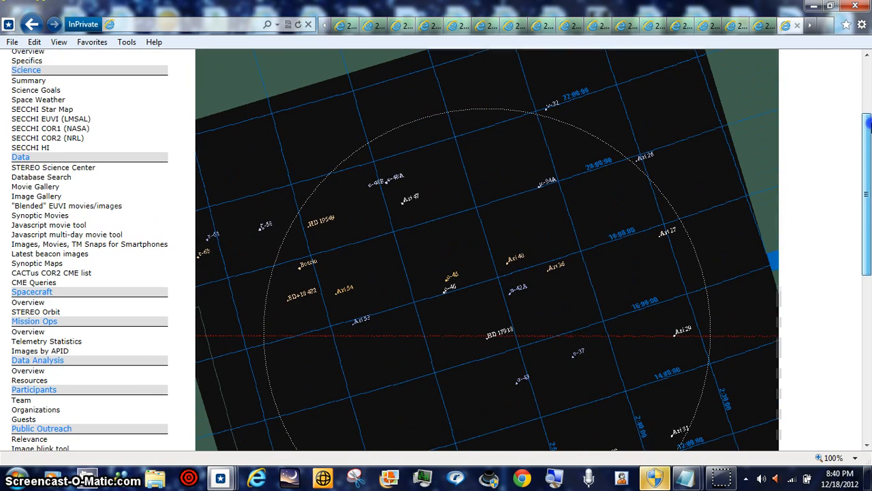
# Scroll through the COR2 star map page to review its 6 December 2013 options
pyautogui.scroll(-3)
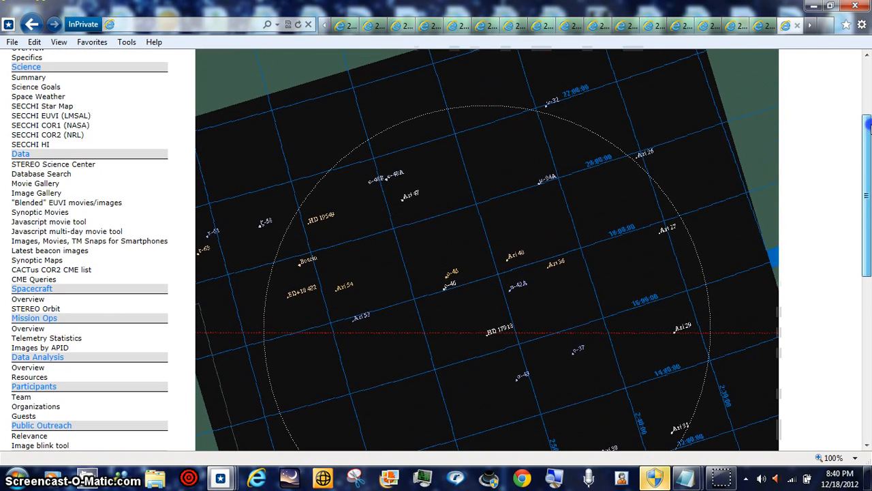
pyautogui.scroll(-3)
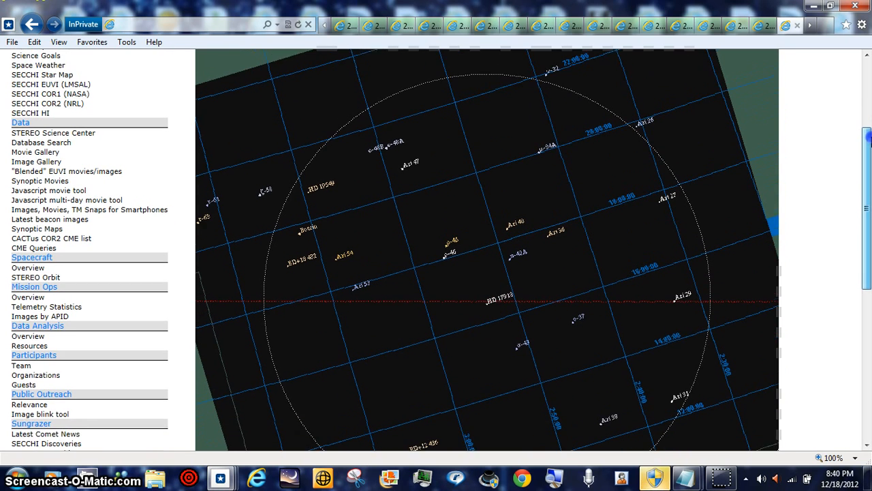
pyautogui.scroll(-3)
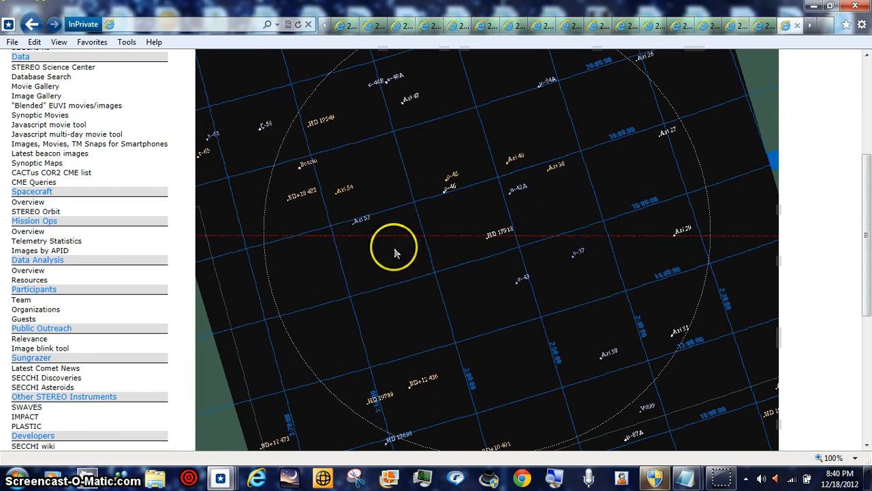
pyautogui.scroll(-3)
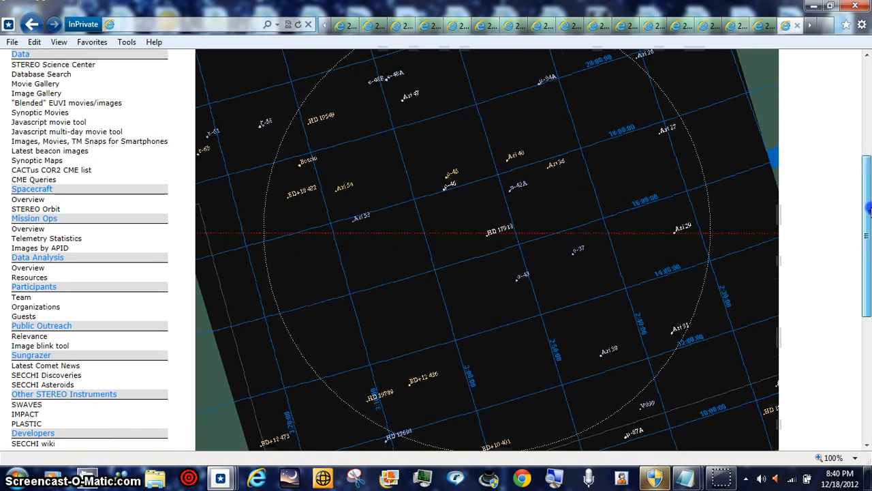
pyautogui.scroll(-3)
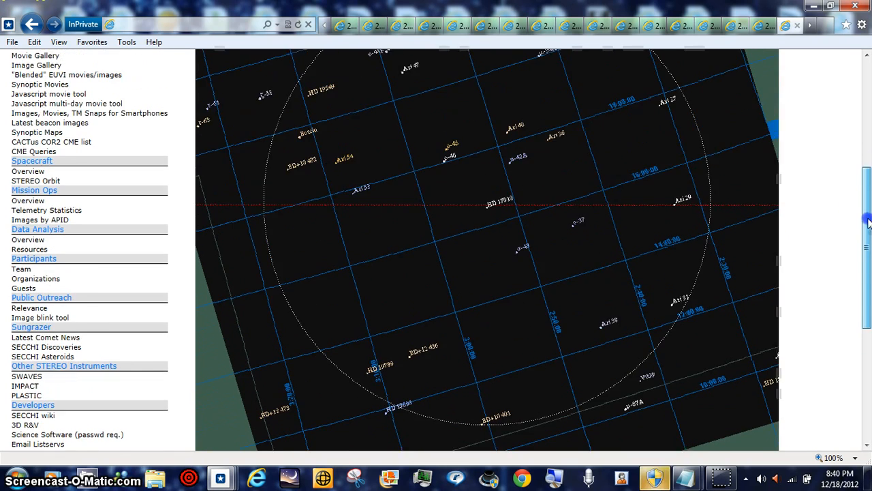
pyautogui.scroll(-3)
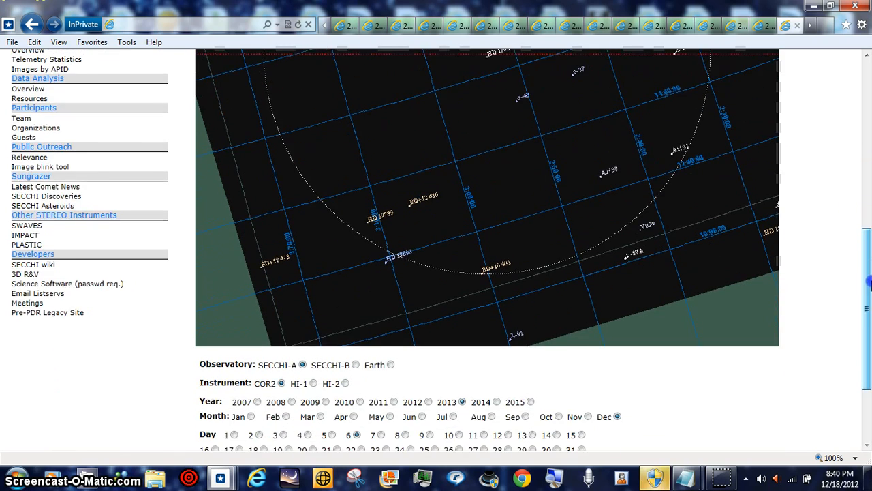
pyautogui.scroll(-3)
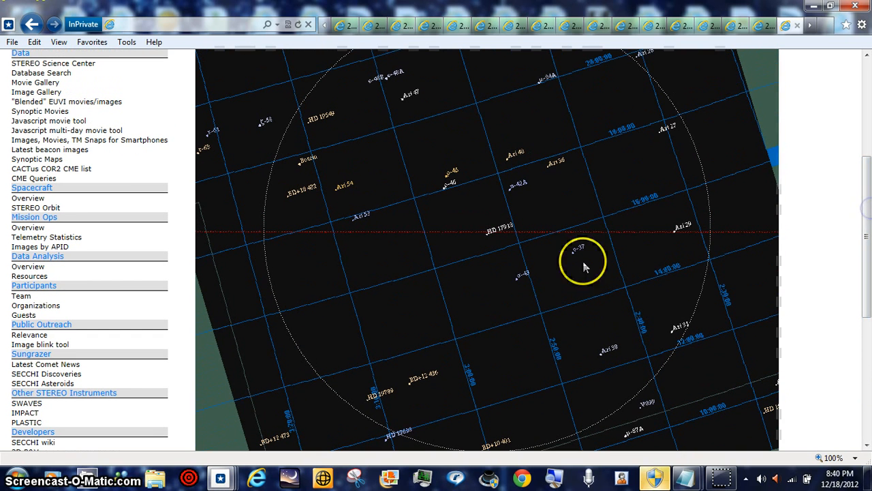
pyautogui.moveTo(559, 240)
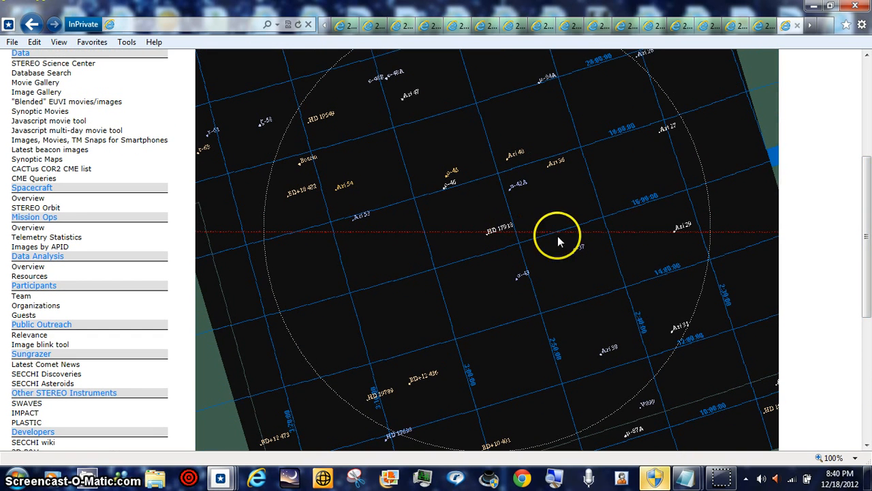
pyautogui.moveTo(803, 244)
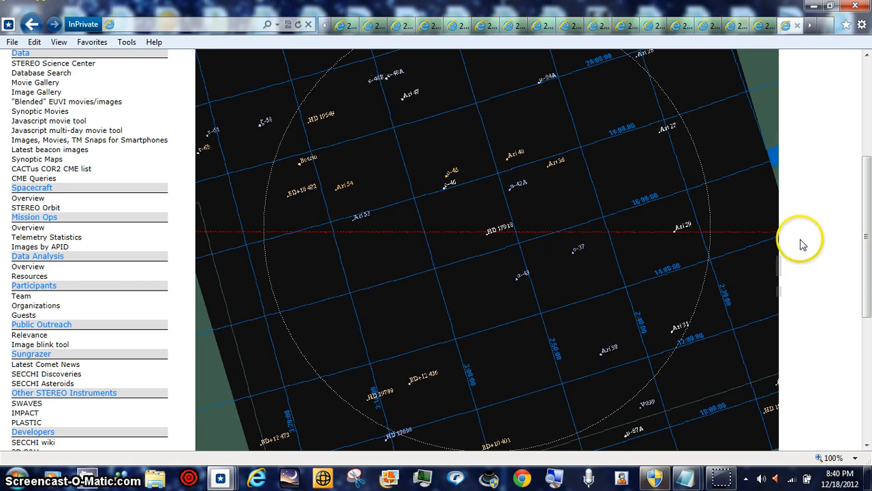
pyautogui.scroll(-3)
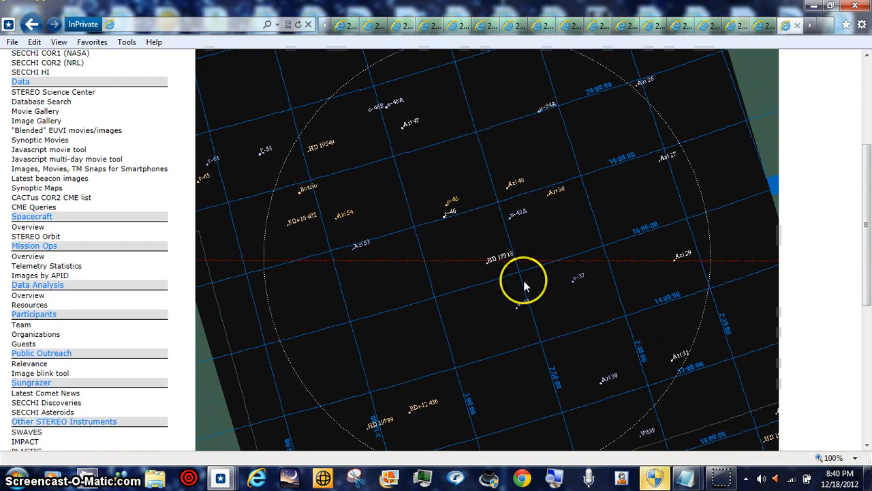
pyautogui.moveTo(720, 477)
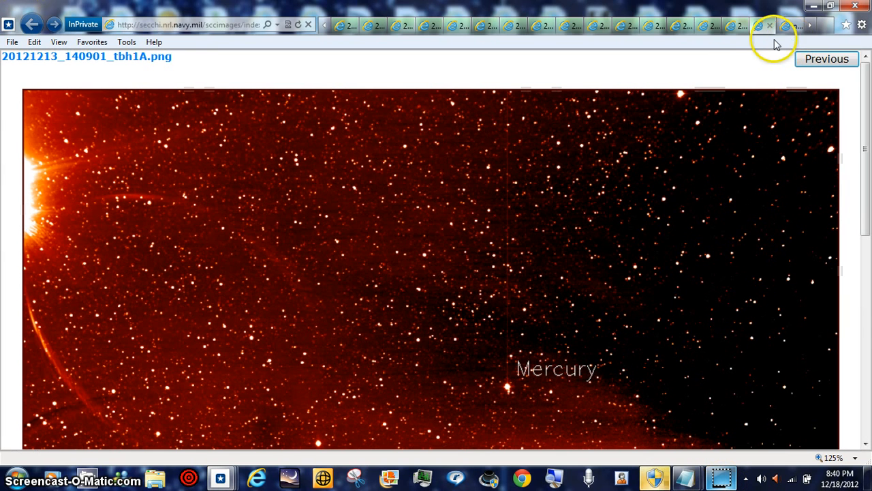
# Flip between the 132901 and 060901 HI-1 frames, then return to the SECCHI star map
pyautogui.click(826, 58)
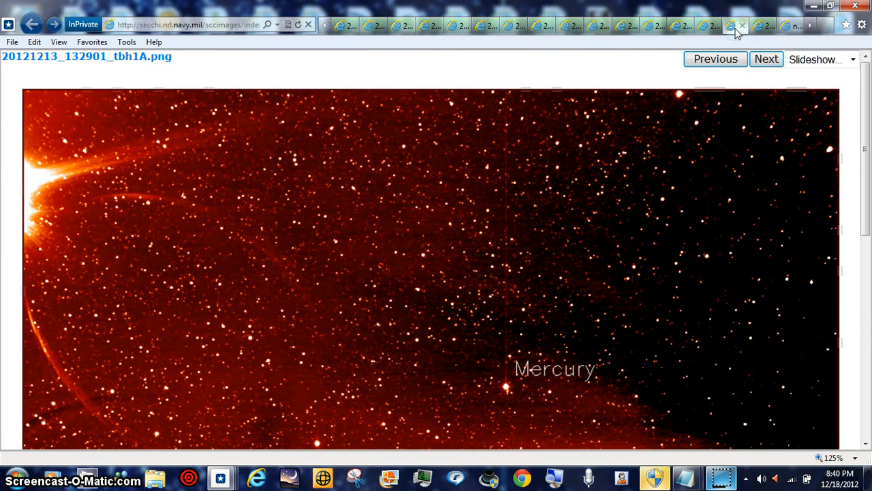
pyautogui.moveTo(708, 25)
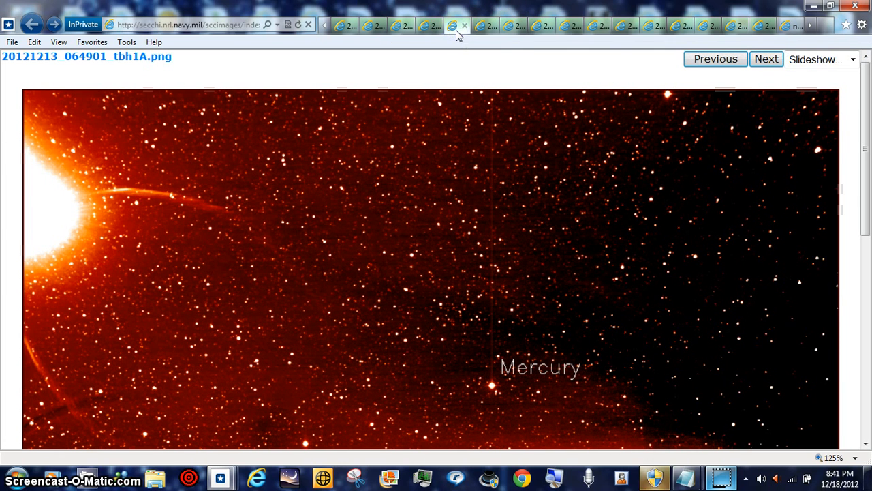
pyautogui.click(402, 25)
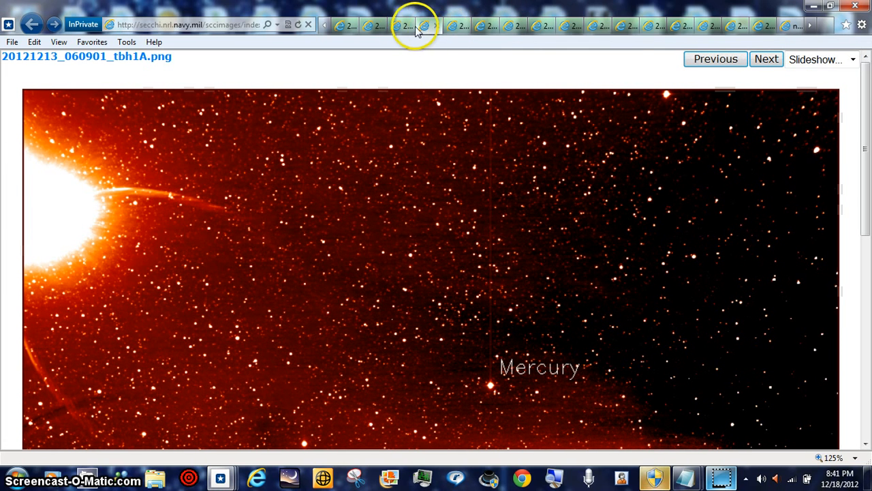
pyautogui.click(430, 25)
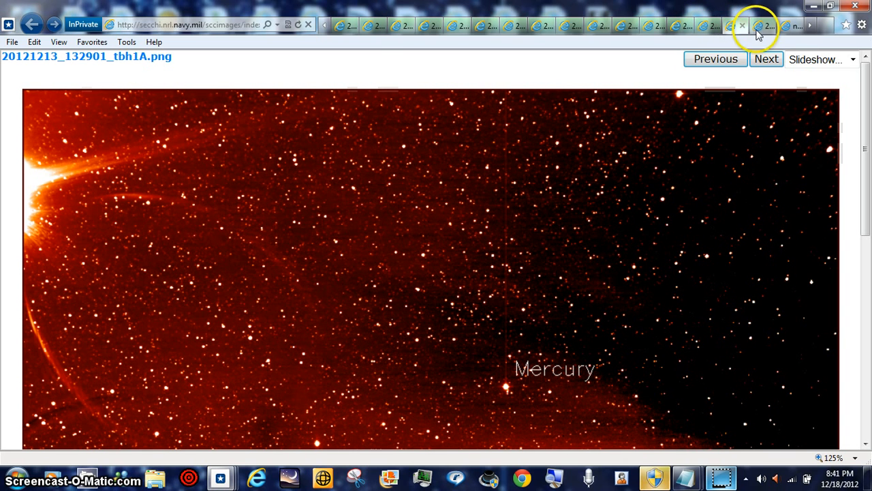
pyautogui.click(766, 58)
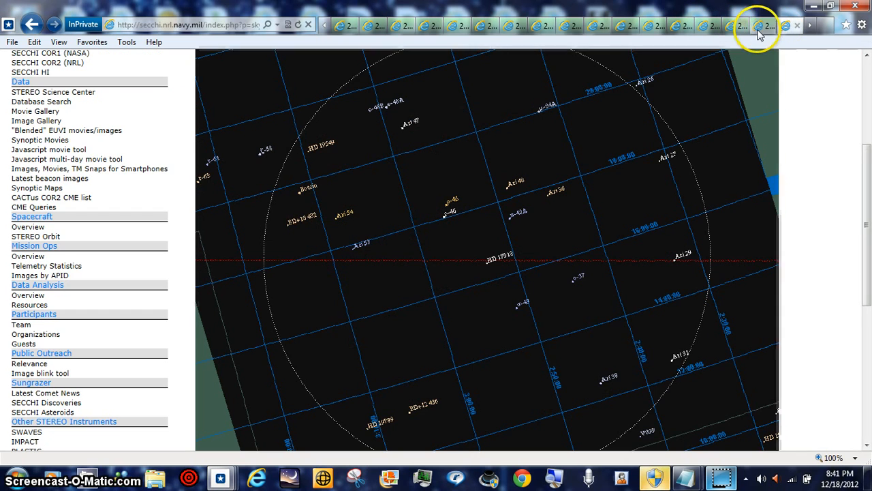
pyautogui.moveTo(766, 35)
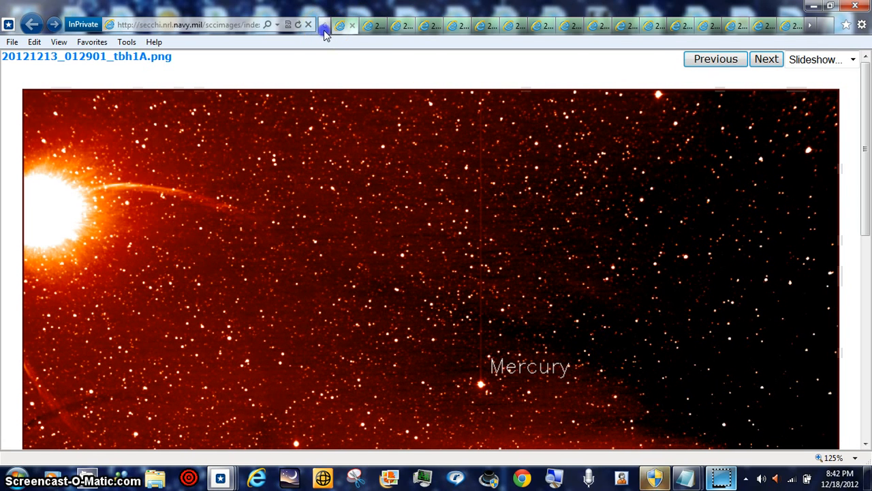
# Show the 000901 HI-1 frame, then flip through 020901, 044901 and 060901
pyautogui.click(716, 58)
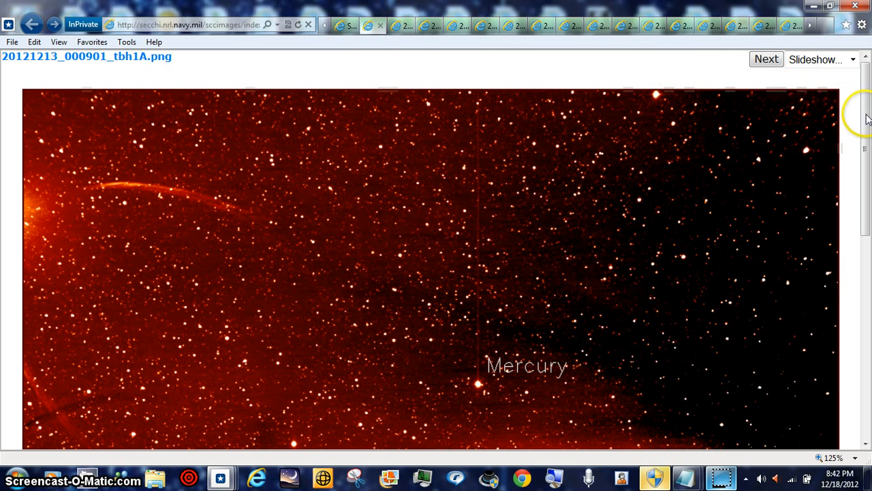
pyautogui.scroll(-3)
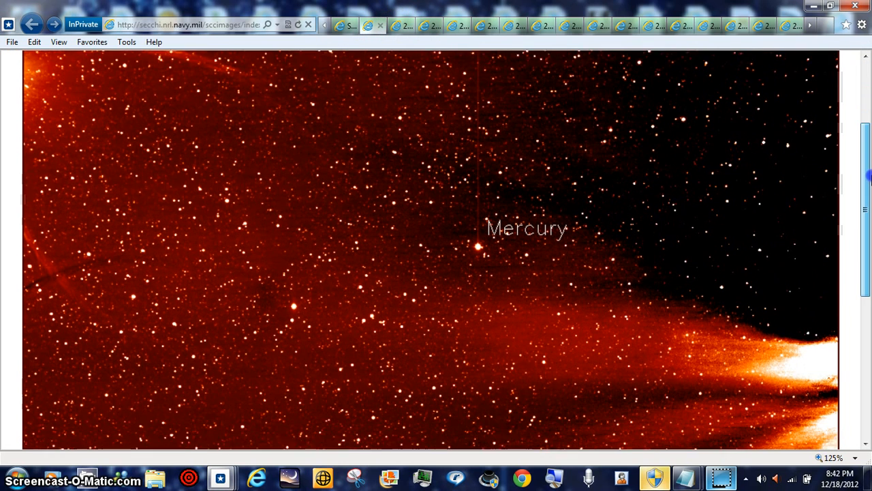
pyautogui.scroll(-3)
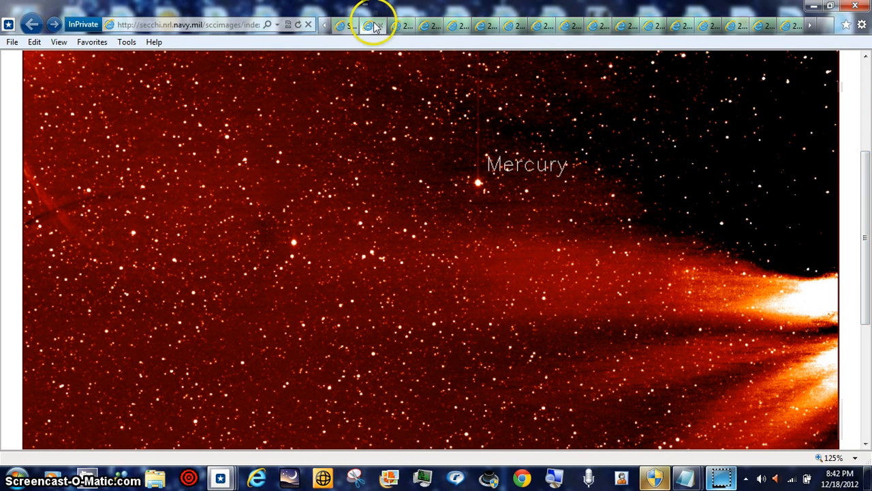
pyautogui.click(401, 25)
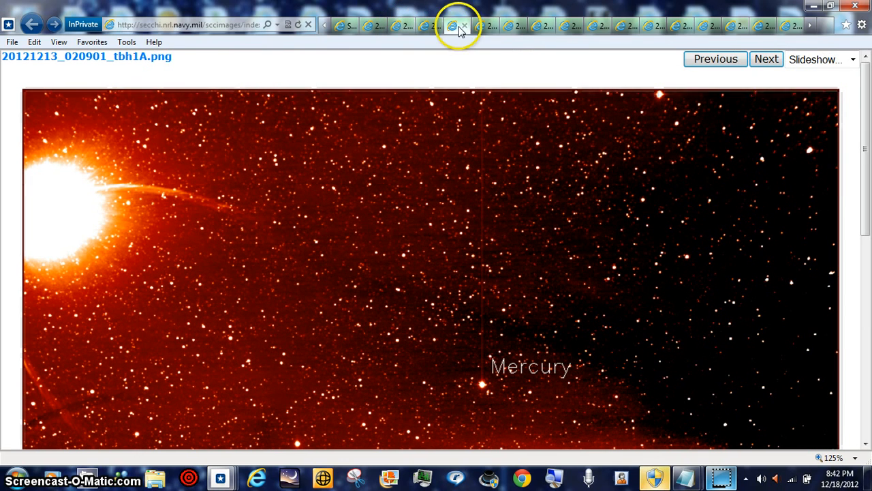
pyautogui.click(508, 25)
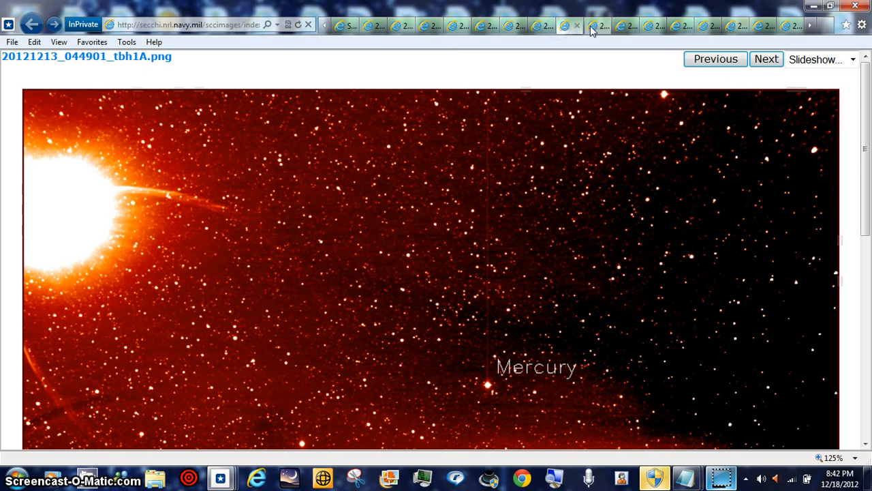
pyautogui.click(627, 25)
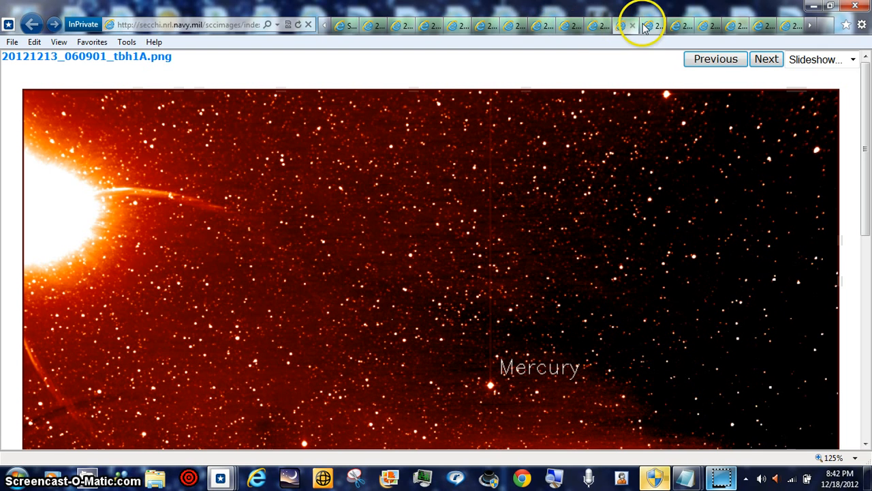
# Continue the flip-movie through frames 084901, 100901, 104901 and 124901
pyautogui.click(647, 25)
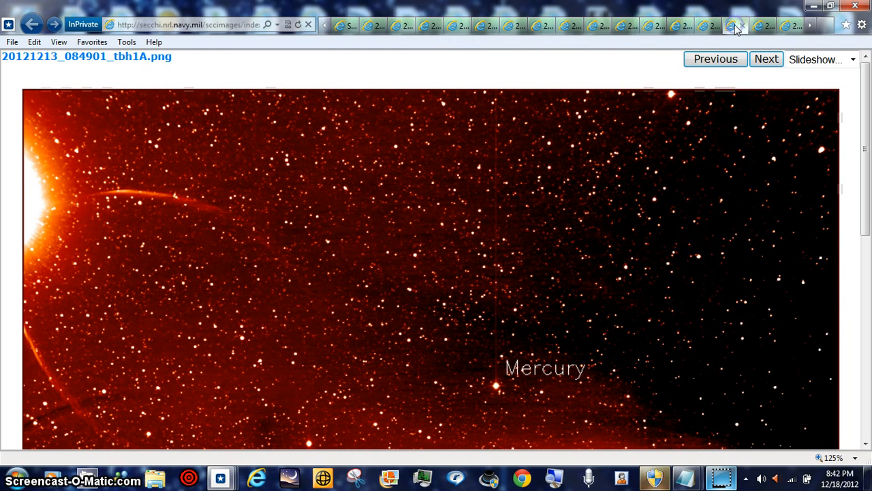
pyautogui.click(766, 59)
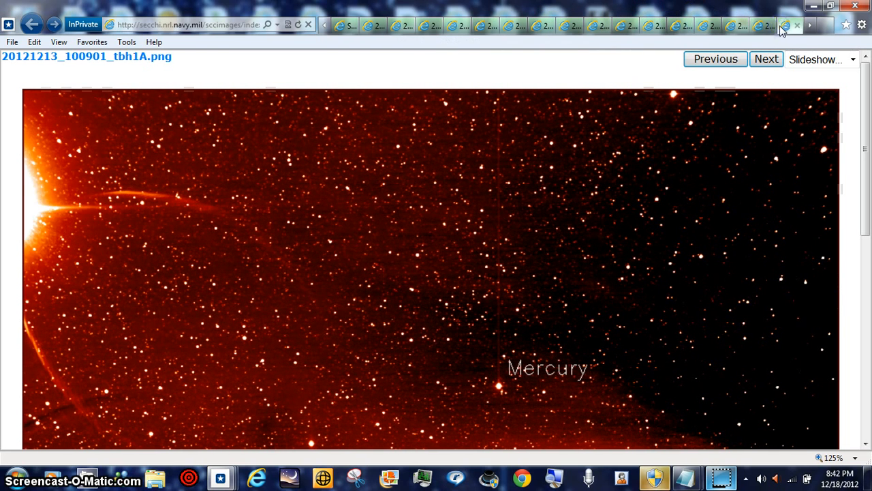
pyautogui.click(766, 59)
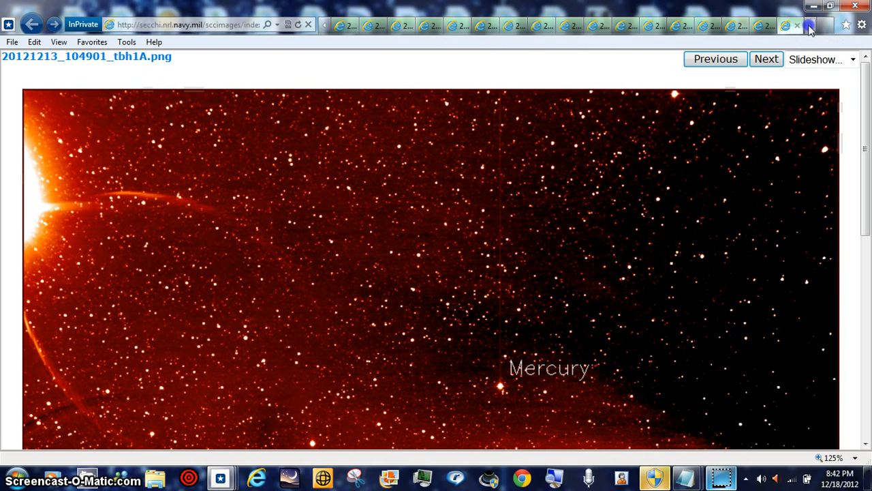
pyautogui.click(766, 58)
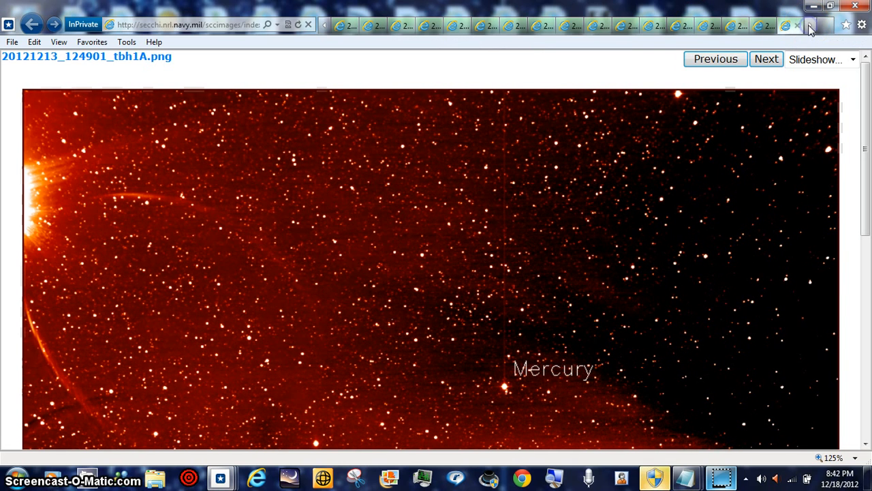
pyautogui.click(766, 59)
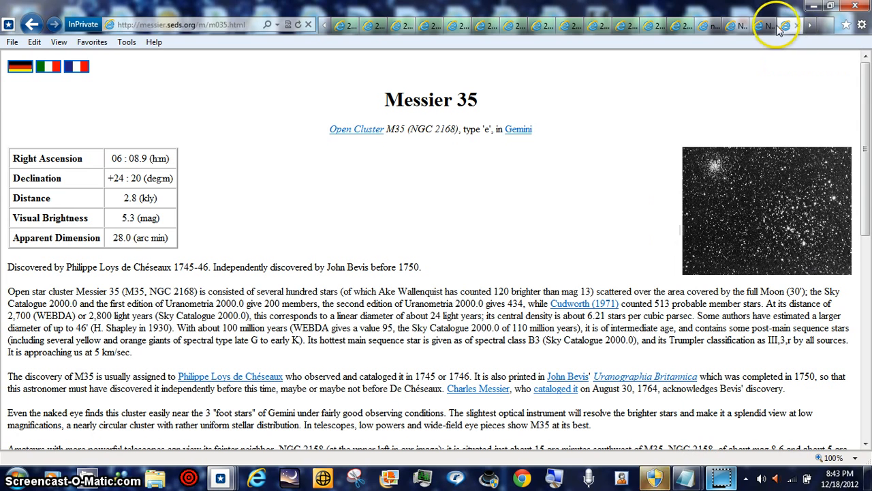
pyautogui.moveTo(769, 26)
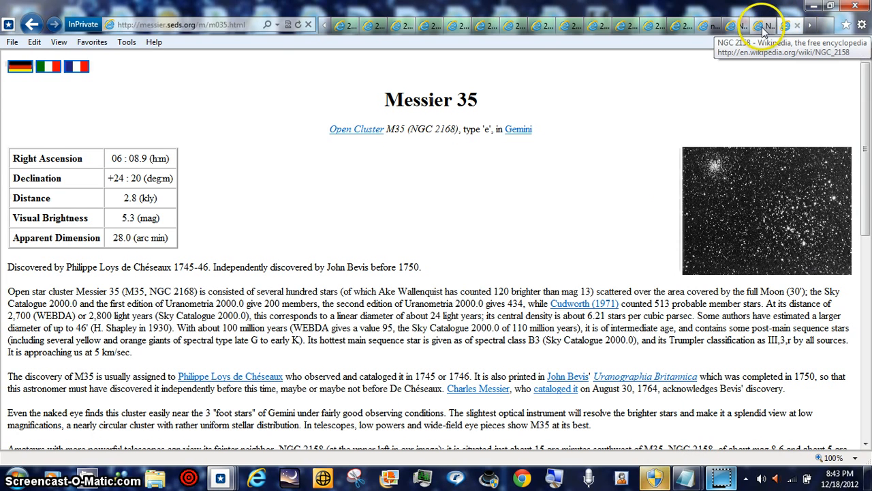
# Open the Wolfram Alpha M35 results and scroll to its distance, radius and magnitude
pyautogui.click(763, 25)
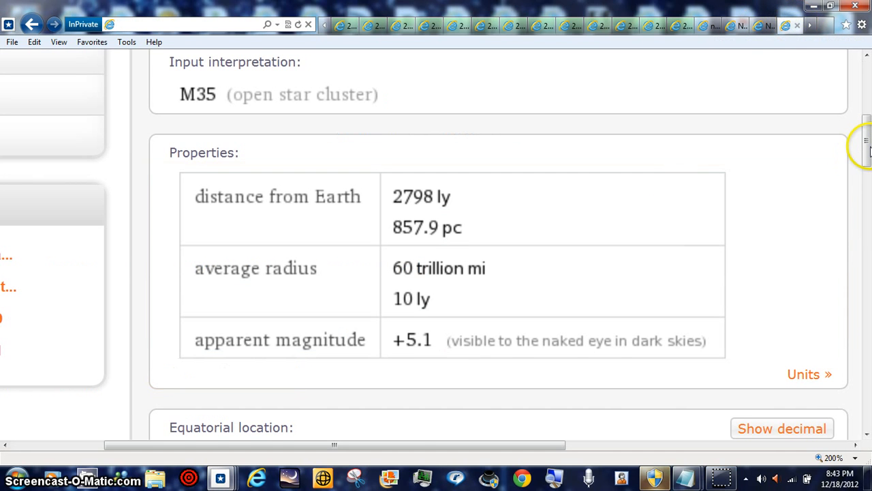
pyautogui.scroll(-3)
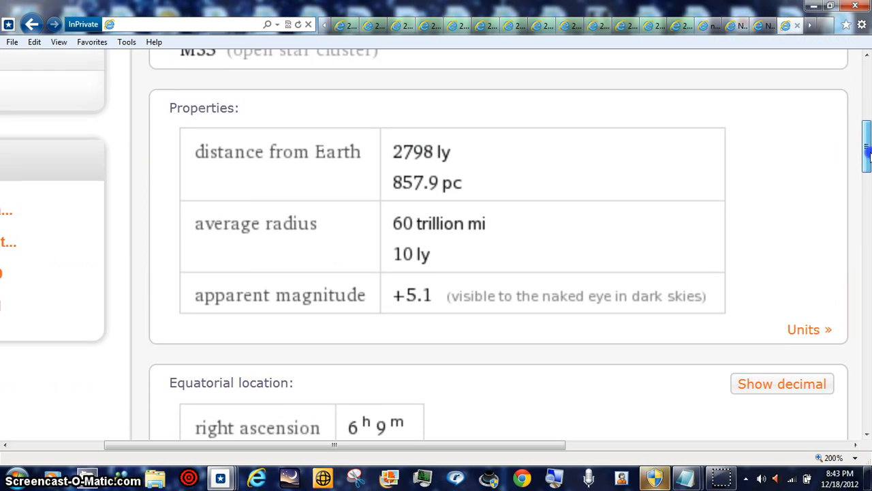
pyautogui.scroll(-3)
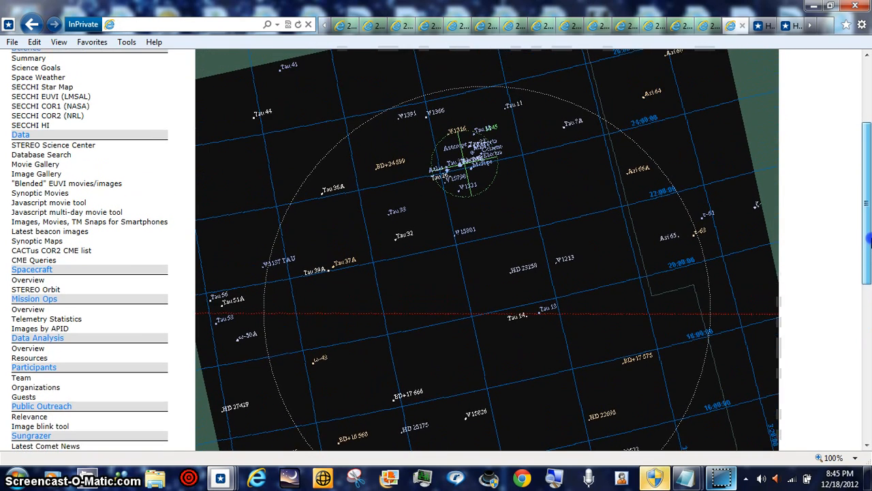
# Scroll the SECCHI star map to inspect the Pleiades area in Taurus
pyautogui.scroll(-3)
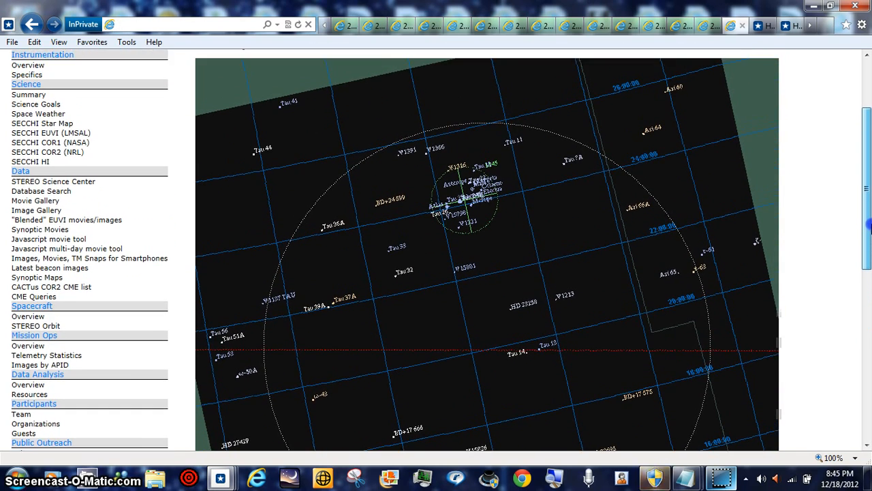
pyautogui.scroll(-3)
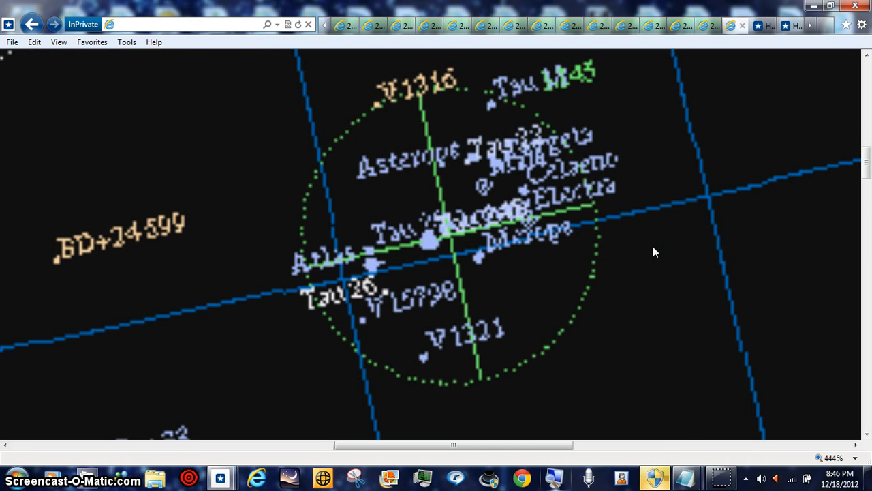
pyautogui.moveTo(858, 450)
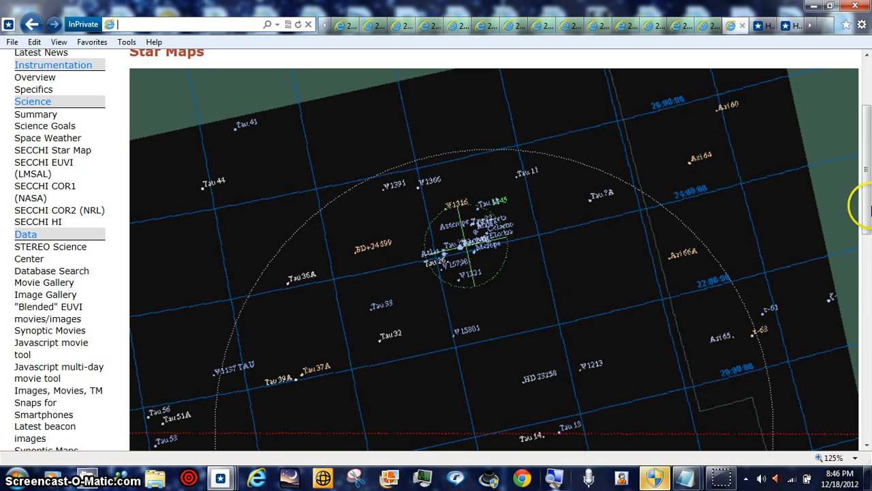
pyautogui.scroll(-3)
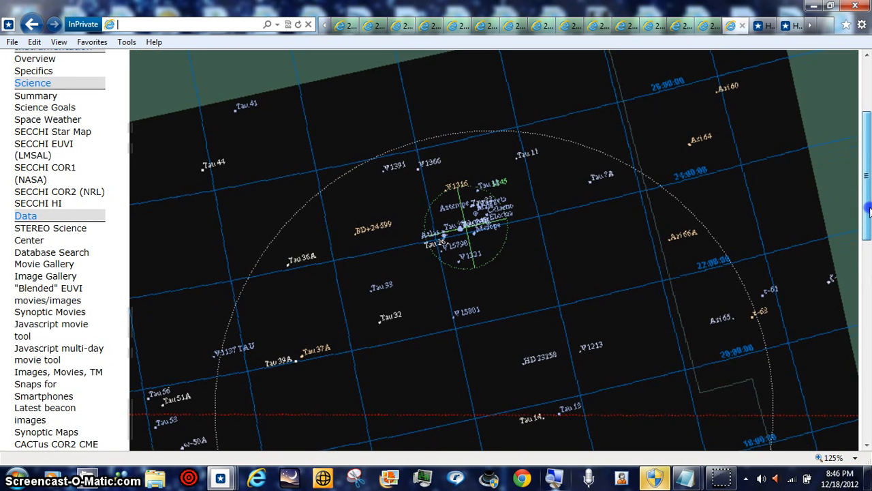
pyautogui.scroll(-3)
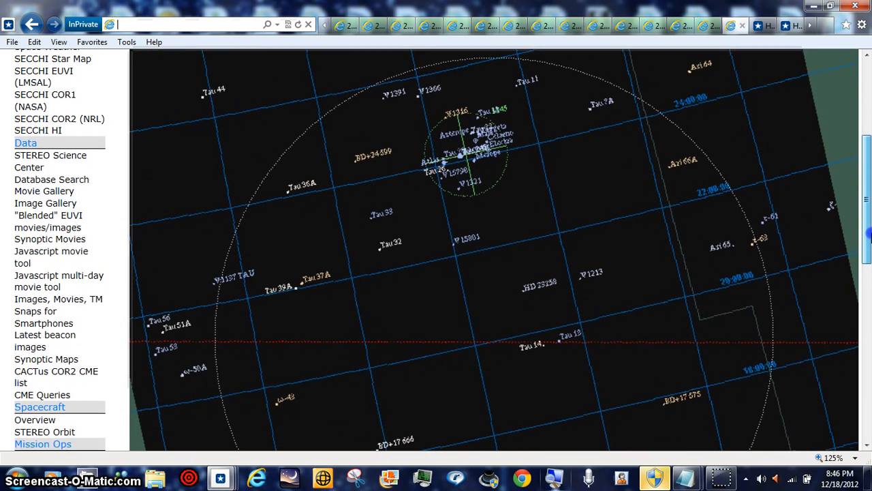
pyautogui.scroll(-3)
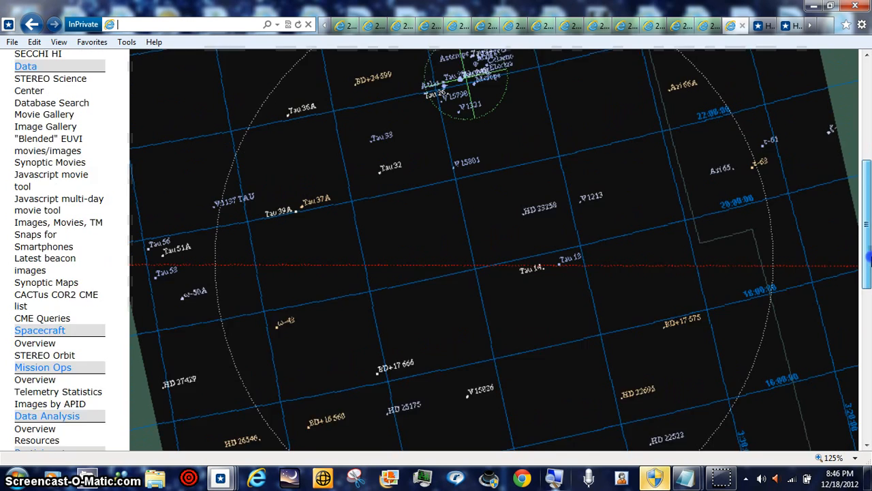
pyautogui.scroll(-3)
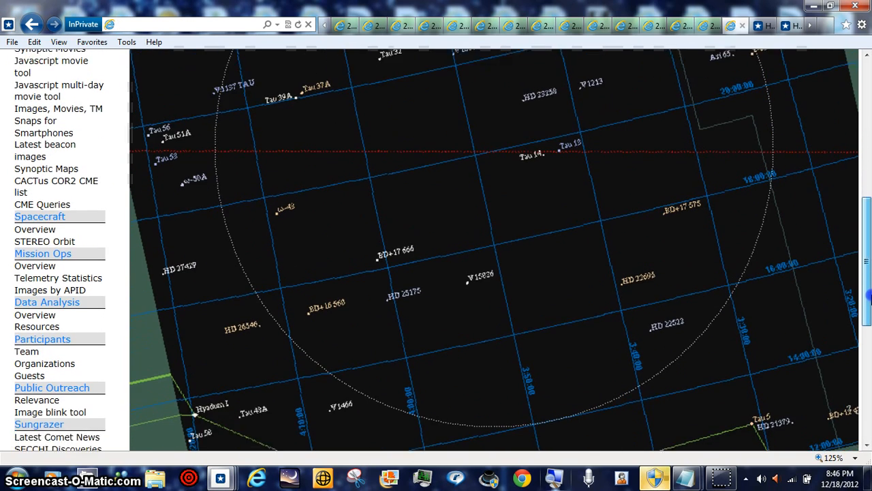
pyautogui.scroll(-3)
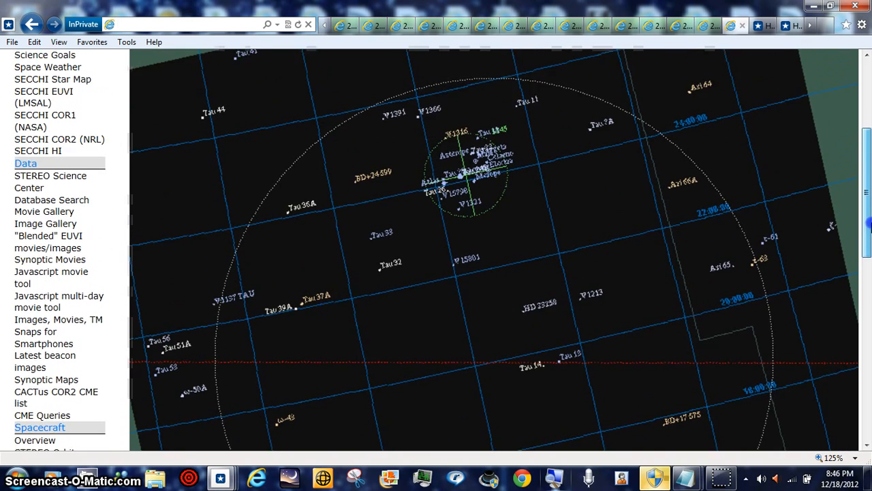
pyautogui.scroll(-3)
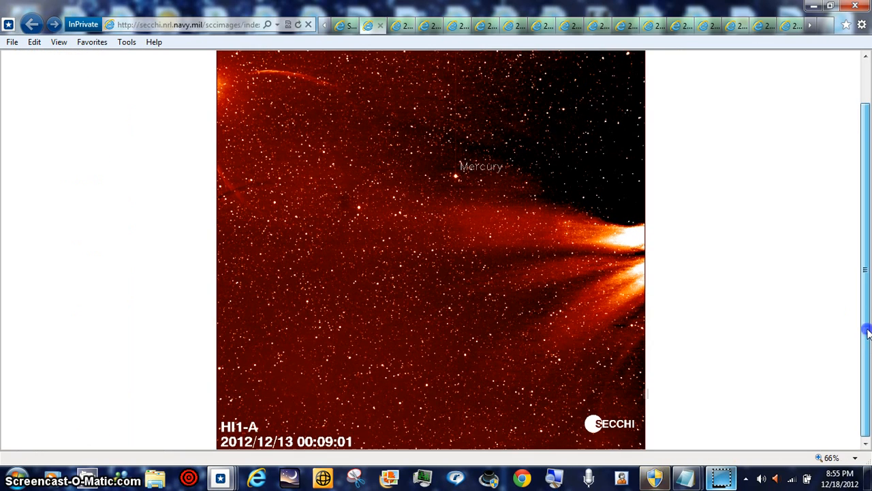
# Switch to the later HI1-A Mercury frame and scroll the image pages into view
pyautogui.scroll(-3)
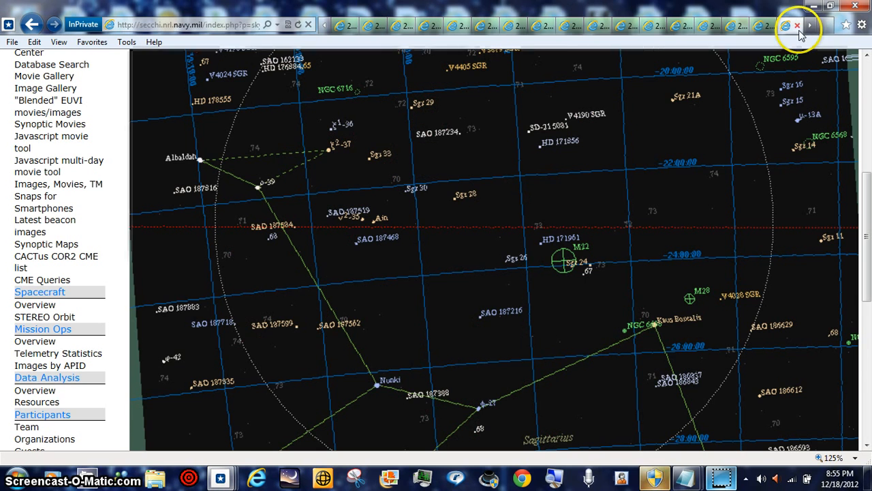
pyautogui.click(796, 25)
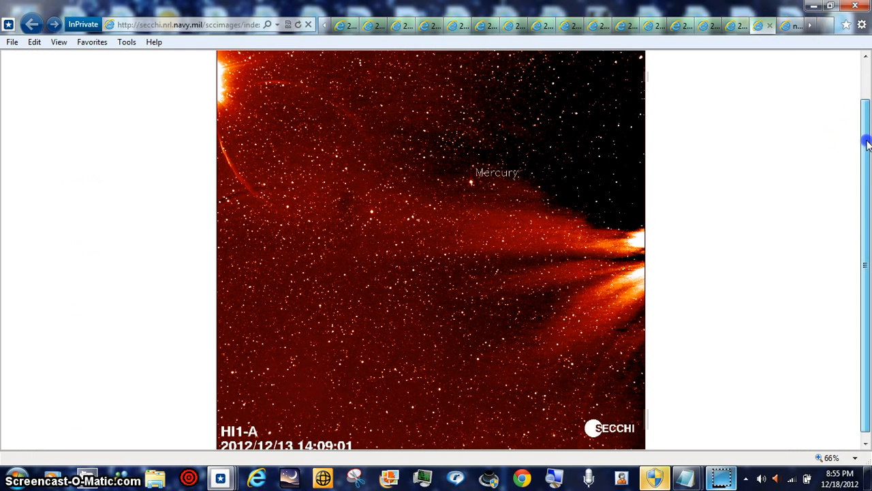
pyautogui.scroll(-3)
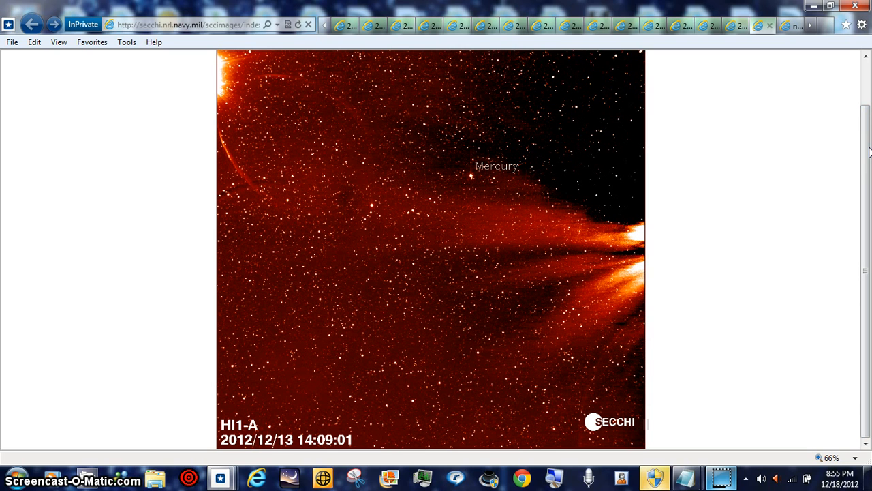
pyautogui.moveTo(865, 146)
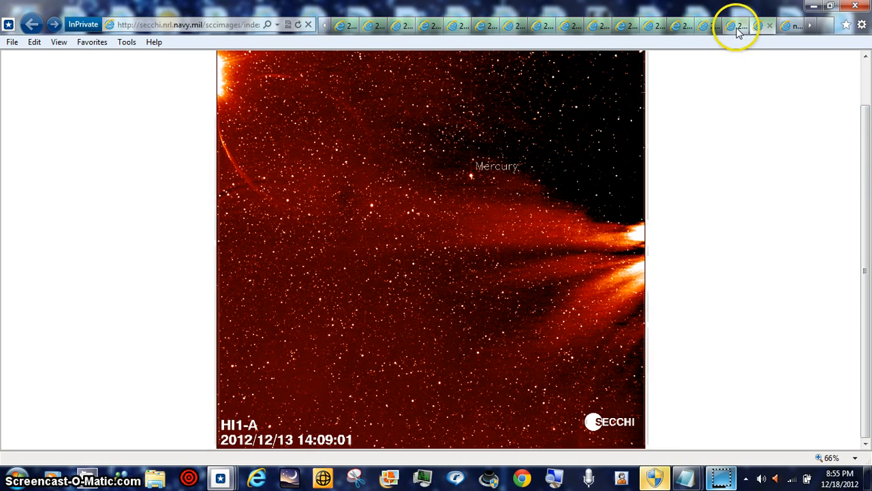
pyautogui.scroll(-3)
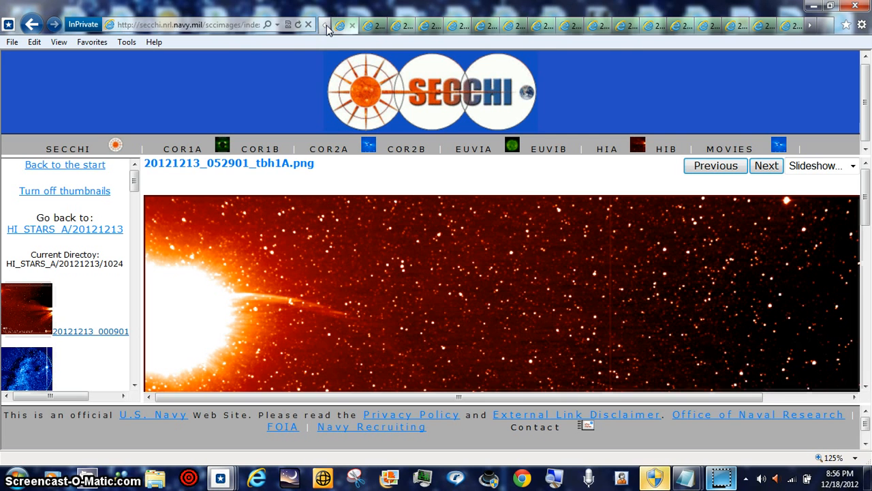
pyautogui.moveTo(375, 26)
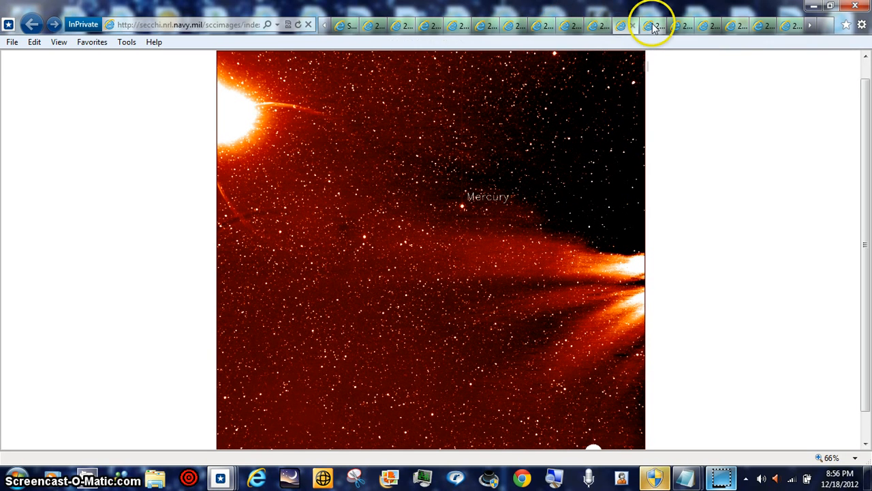
pyautogui.moveTo(675, 25)
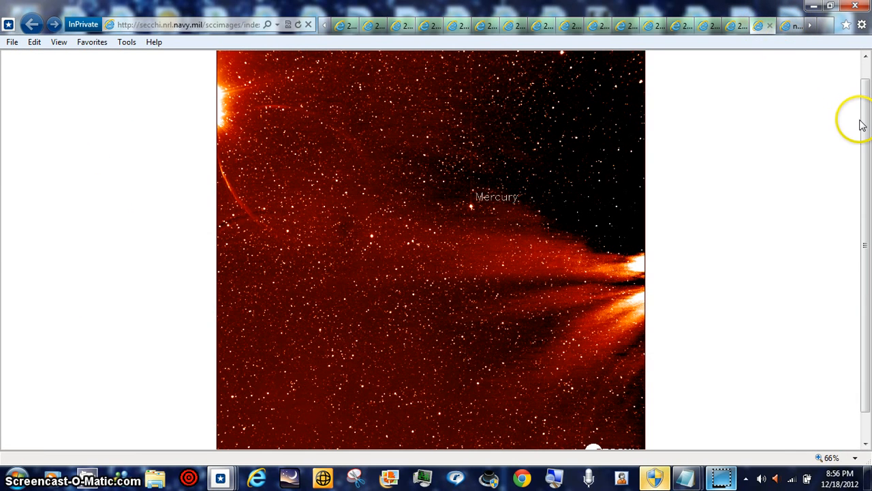
# Scroll the HI1-A frame pages while flipping back to the 00:09:01 Mercury image
pyautogui.scroll(-3)
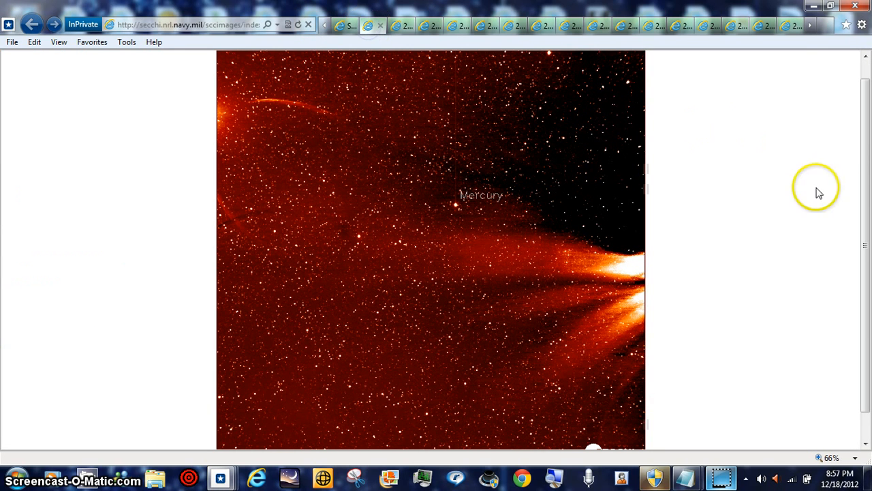
pyautogui.scroll(-3)
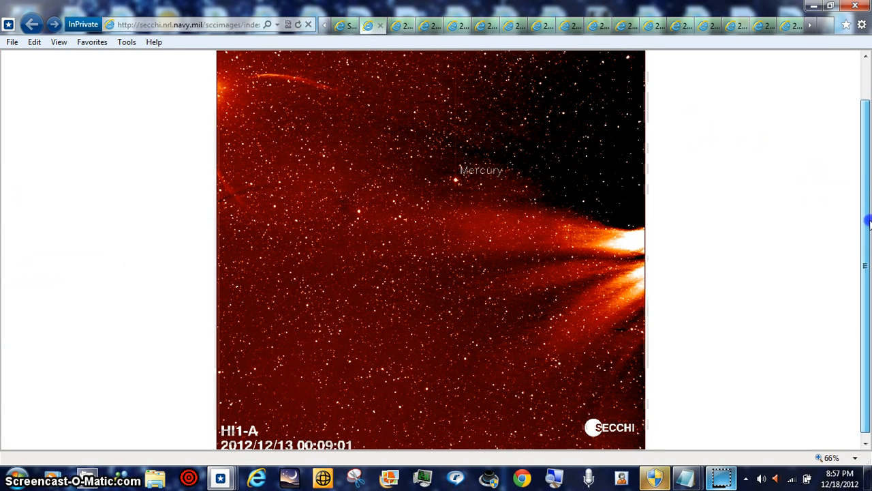
pyautogui.scroll(-3)
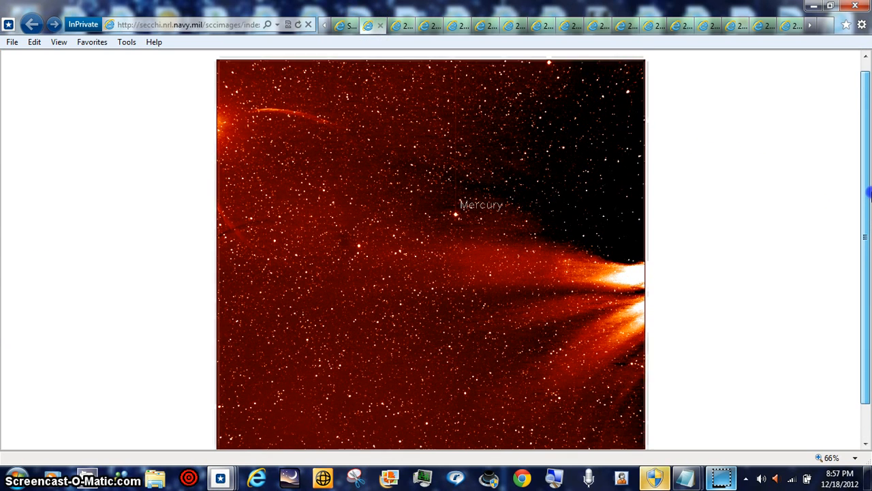
pyautogui.scroll(-3)
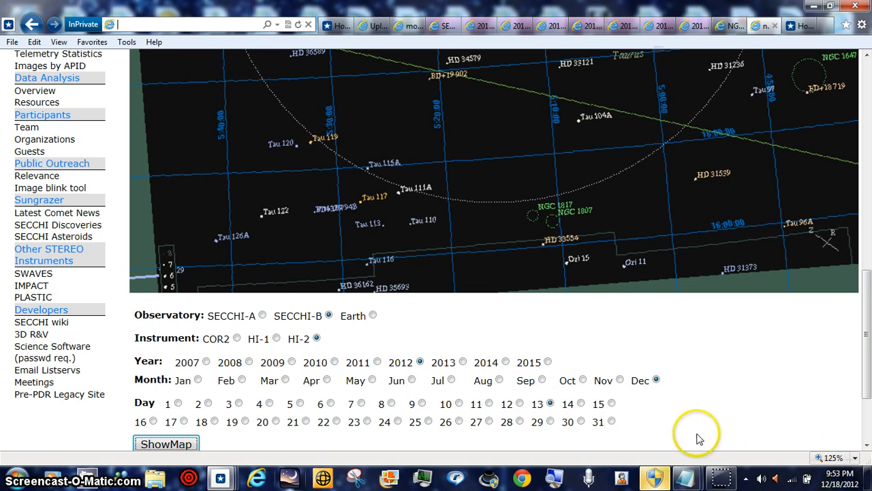
pyautogui.moveTo(566, 450)
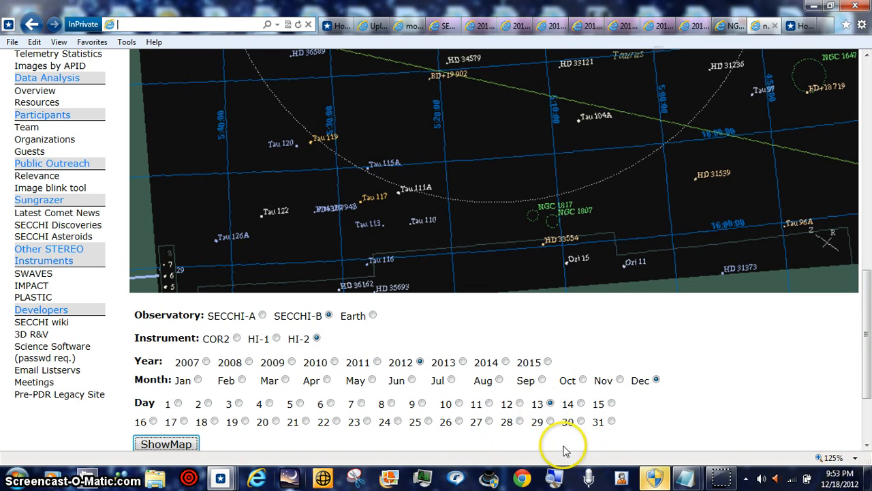
# Scroll the 13 December 2012 SECCHI-B HI-2 star map down to Taurus, showing M1 and NGC 1746
pyautogui.scroll(-3)
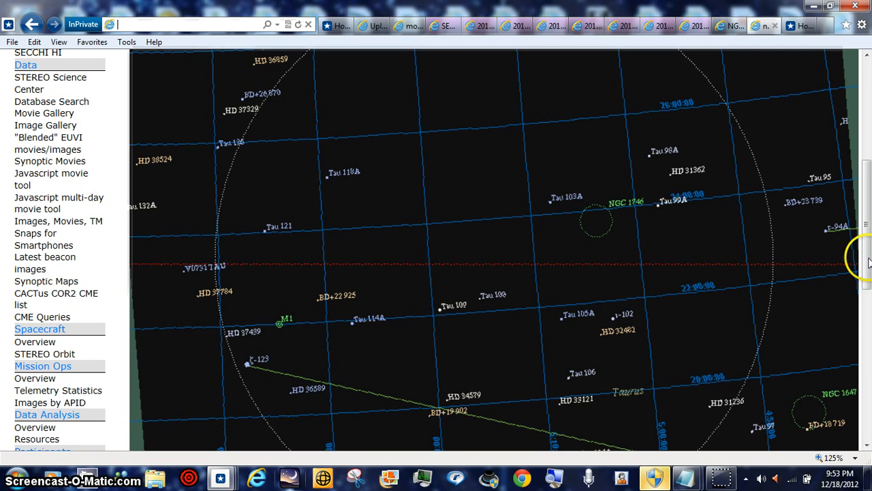
pyautogui.scroll(-3)
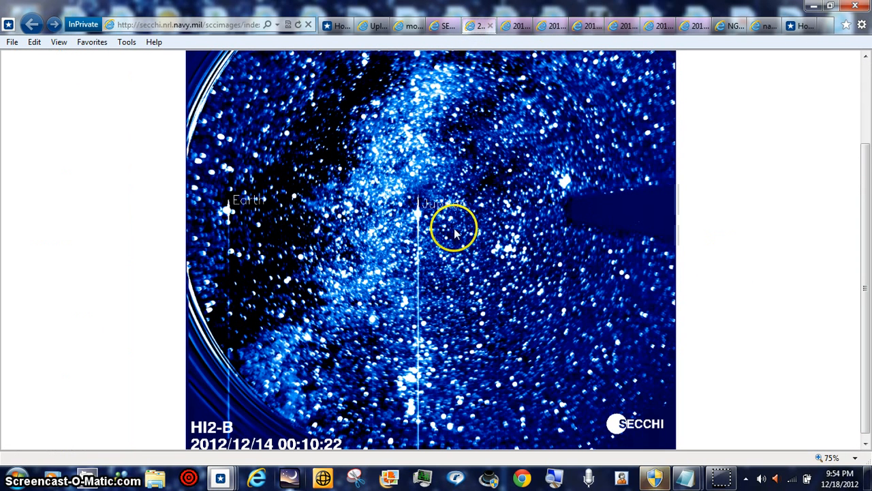
pyautogui.moveTo(229, 222)
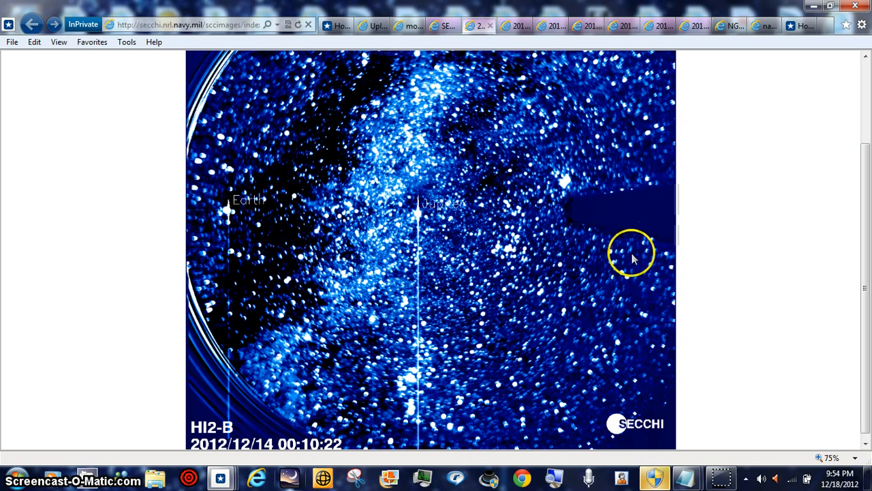
pyautogui.moveTo(721, 477)
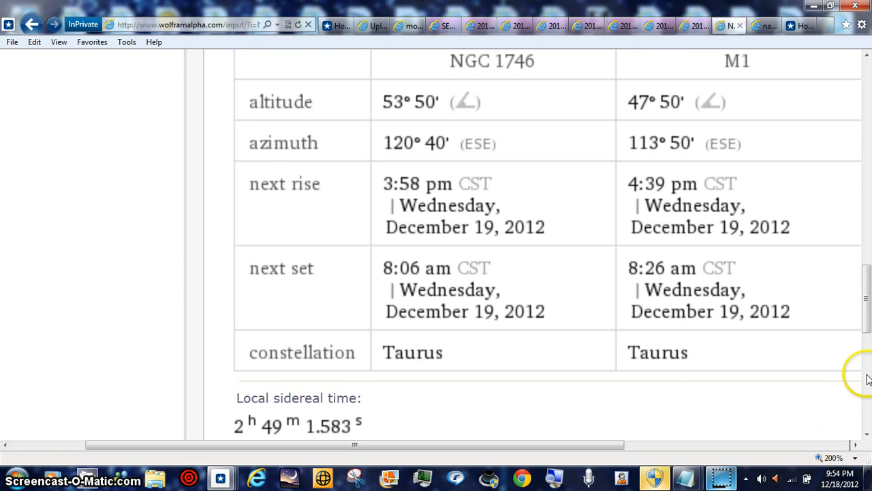
pyautogui.moveTo(865, 293)
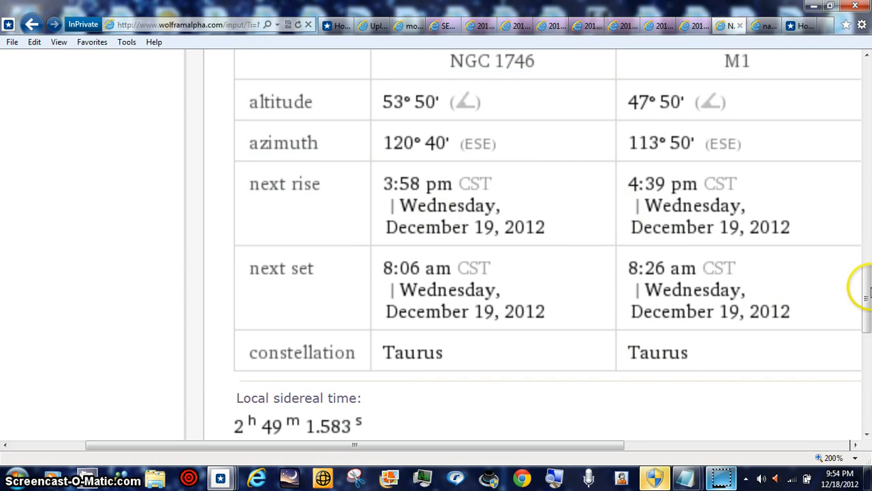
pyautogui.moveTo(722, 475)
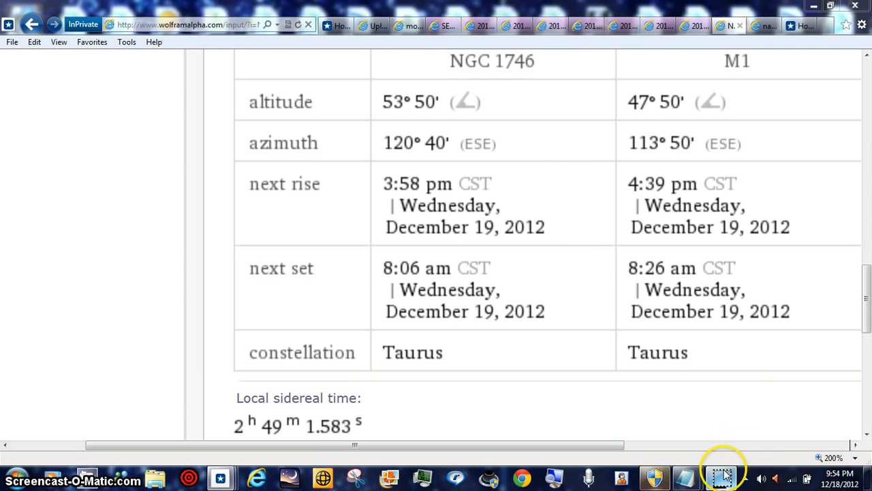
# Scroll through Wolfram Alpha's NGC 1746 and M1 rise/set table and sky chart
pyautogui.scroll(-3)
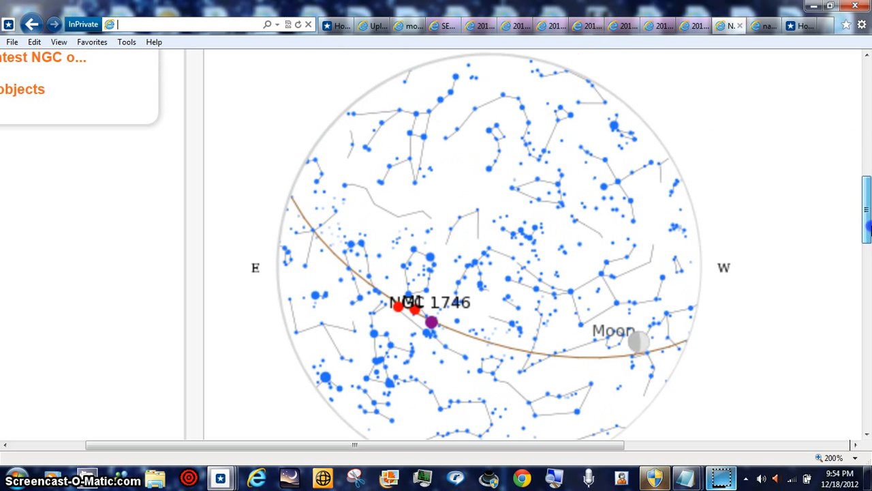
pyautogui.scroll(-3)
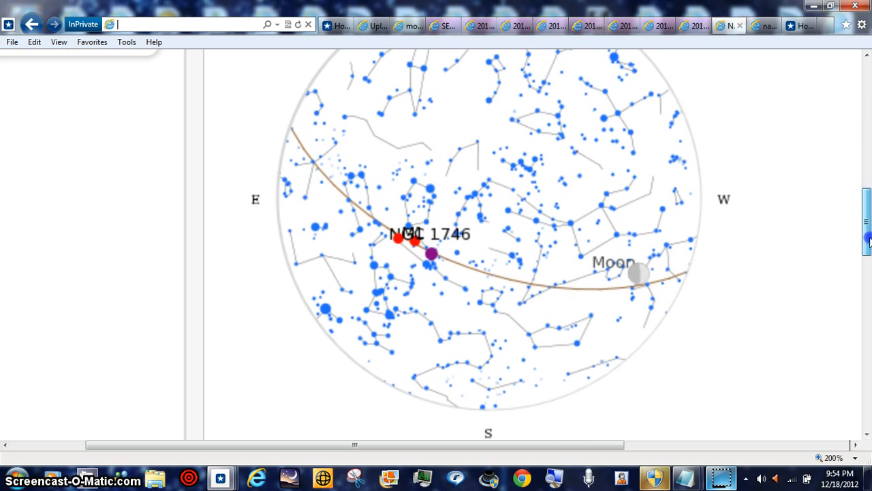
pyautogui.scroll(-3)
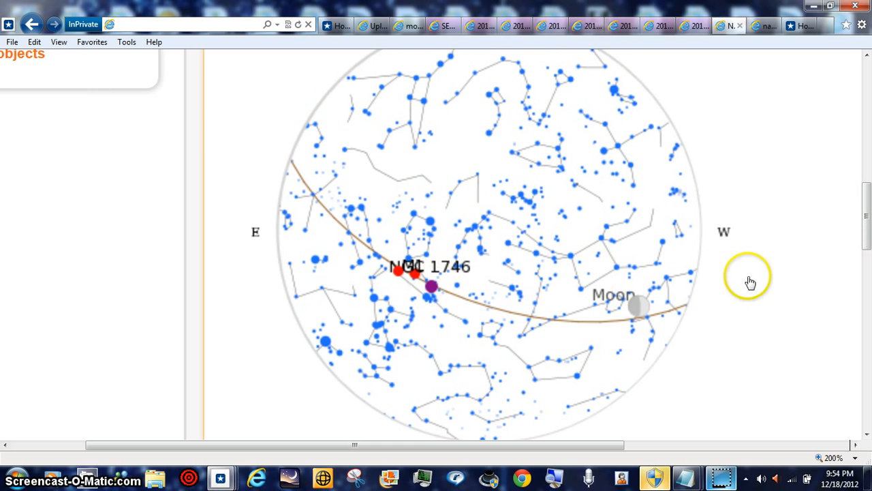
pyautogui.moveTo(741, 446)
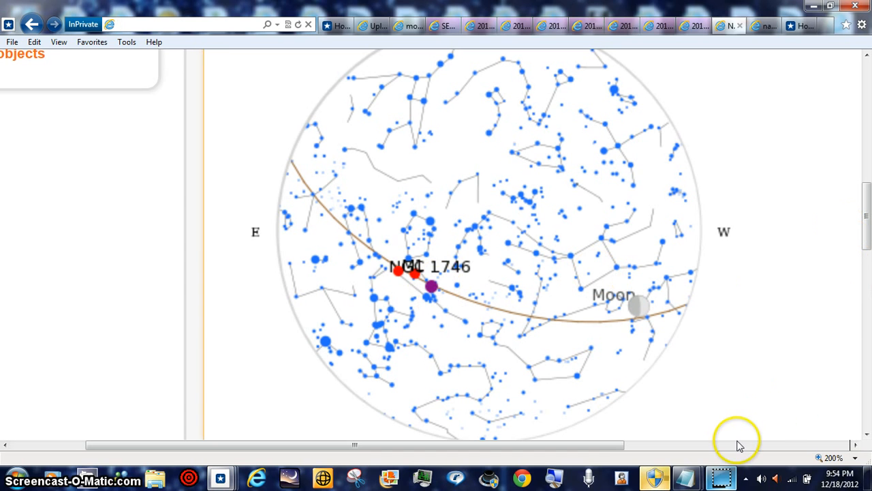
pyautogui.moveTo(544, 240)
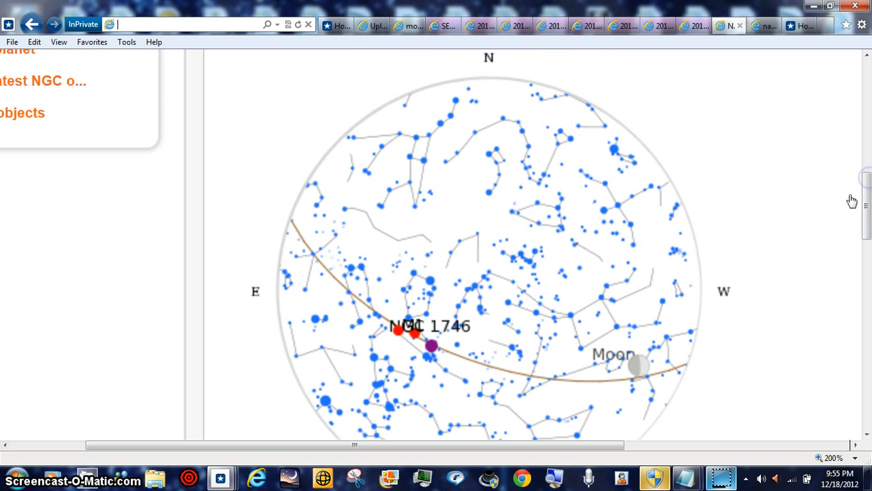
pyautogui.scroll(-3)
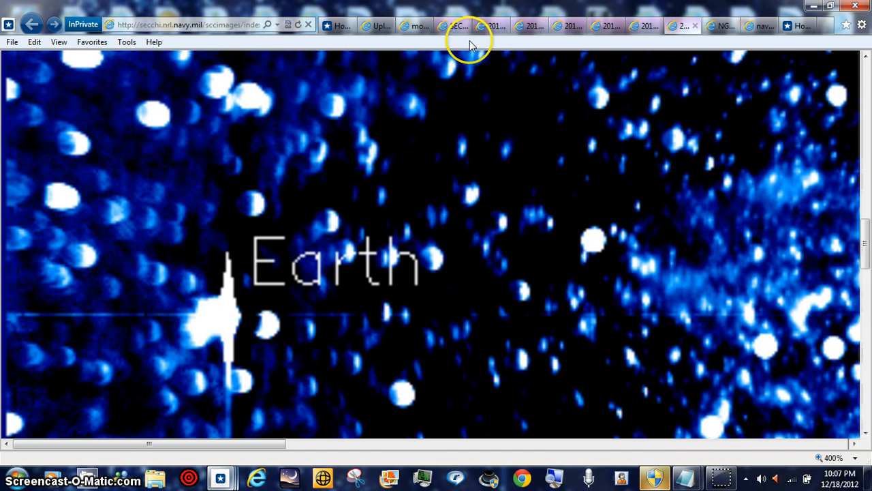
pyautogui.moveTo(491, 25)
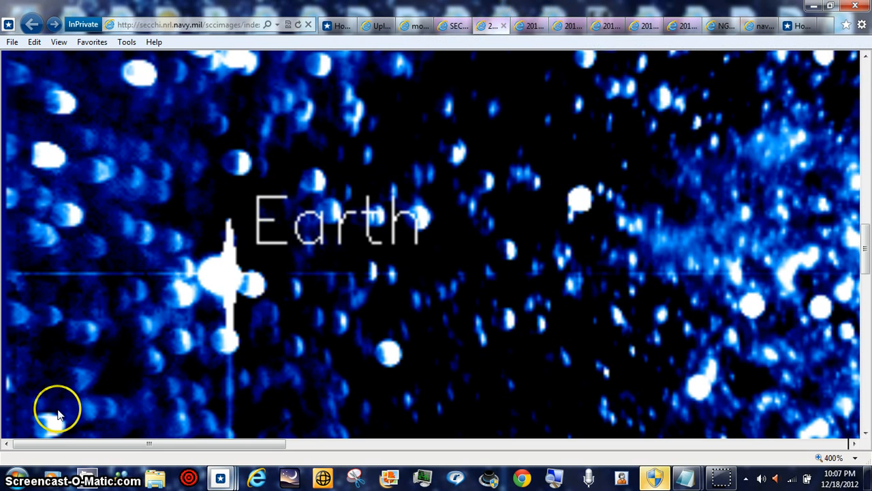
pyautogui.moveTo(182, 315)
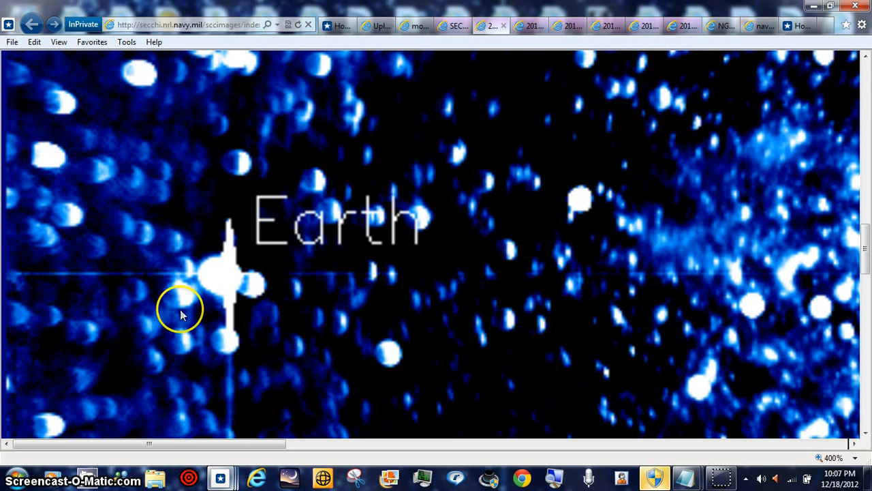
pyautogui.moveTo(208, 293)
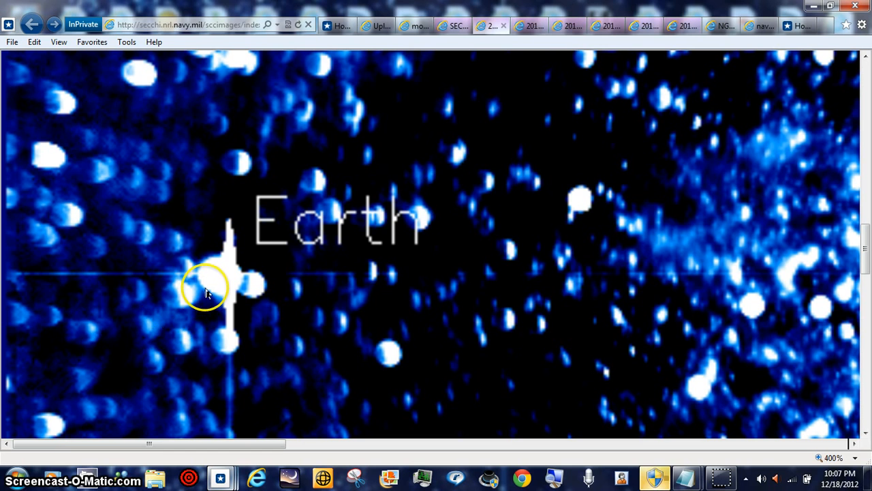
pyautogui.moveTo(563, 26)
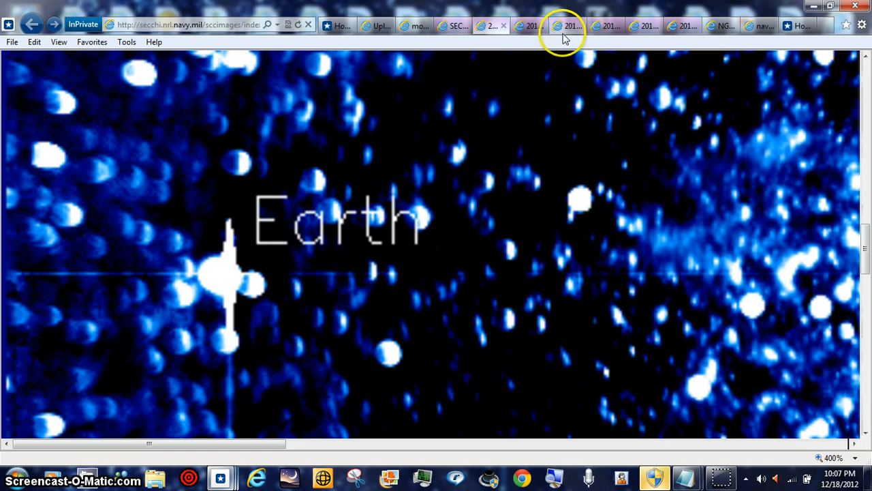
pyautogui.moveTo(532, 25)
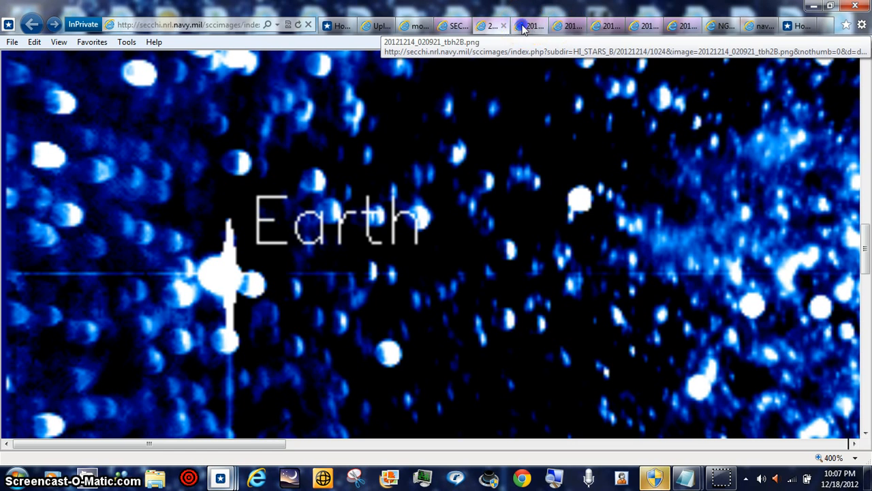
# Flip through the zoomed HI2-B frames, including 20121214_020921 and 040921, to watch Earth move
pyautogui.click(555, 25)
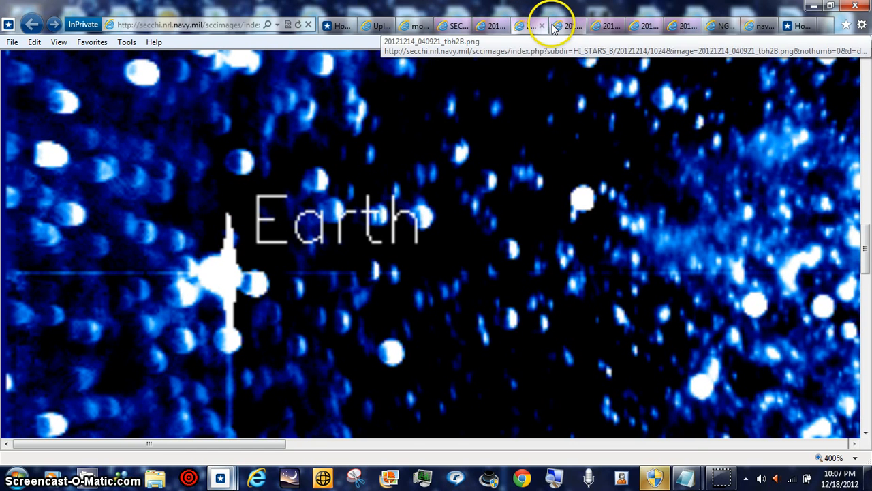
pyautogui.click(605, 25)
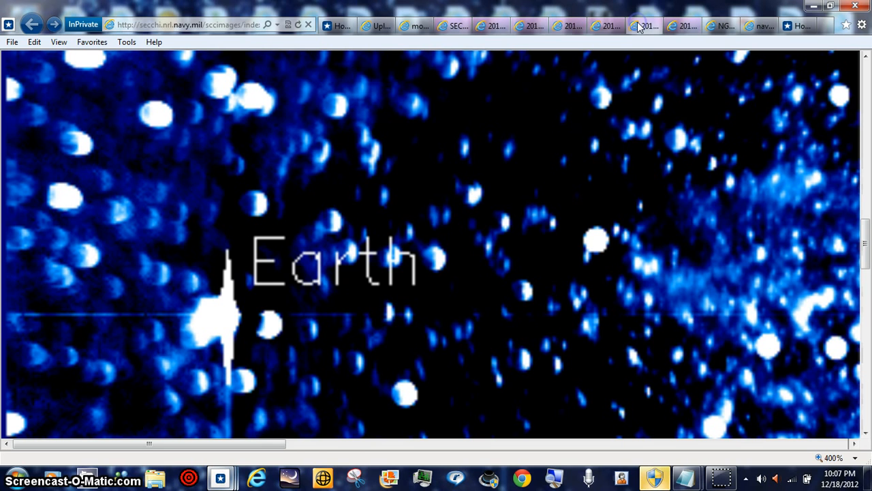
pyautogui.moveTo(675, 26)
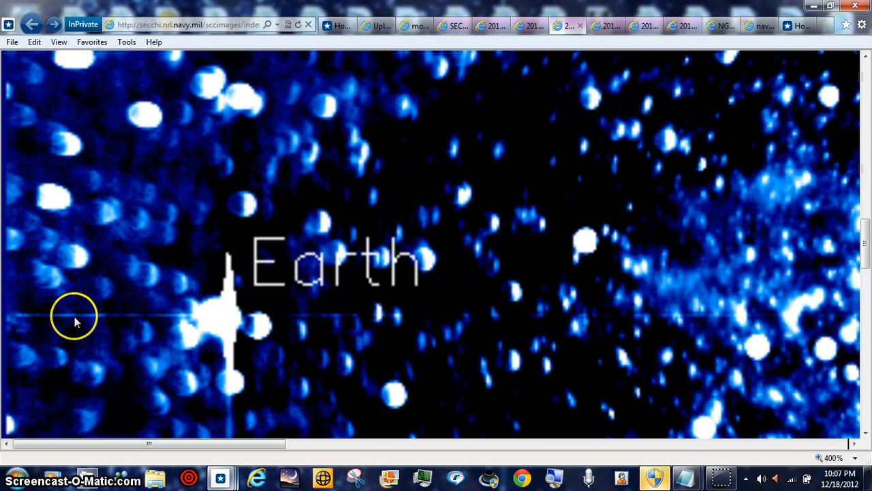
pyautogui.moveTo(613, 122)
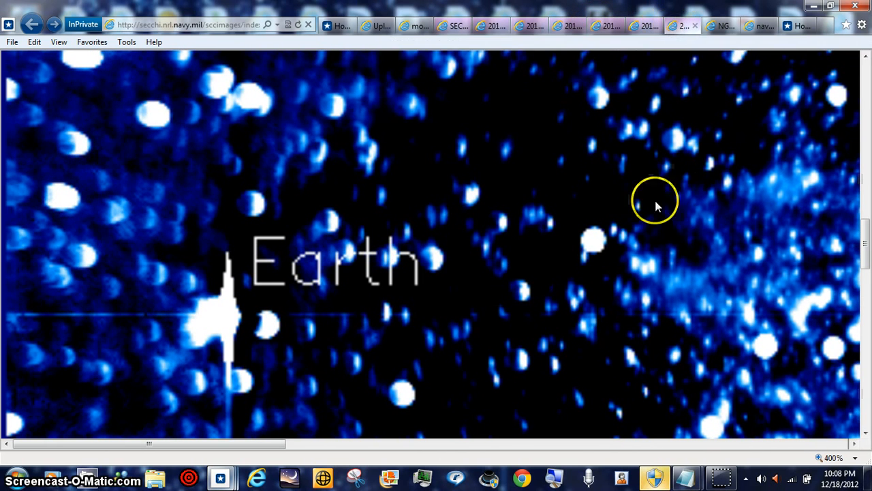
pyautogui.moveTo(19, 326)
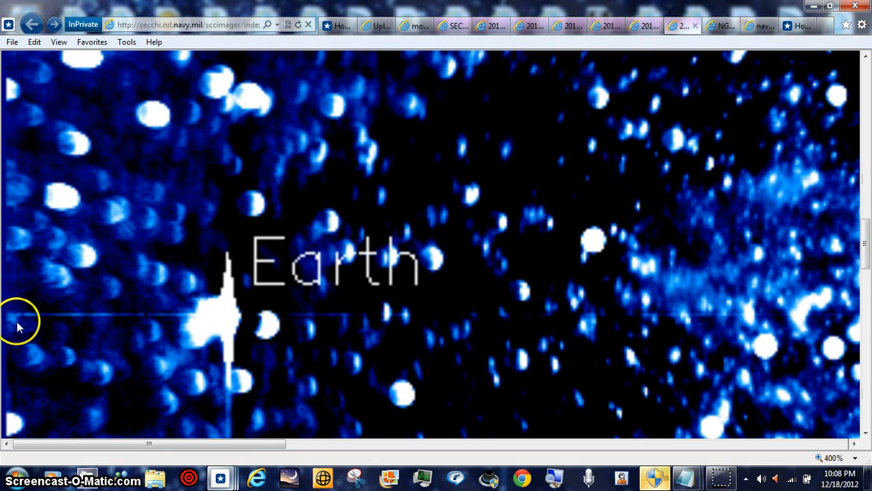
pyautogui.moveTo(686, 109)
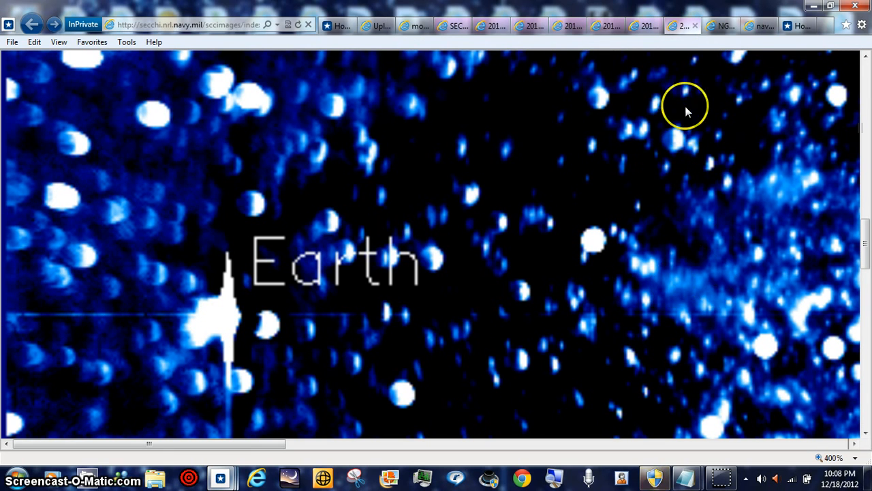
pyautogui.moveTo(696, 27)
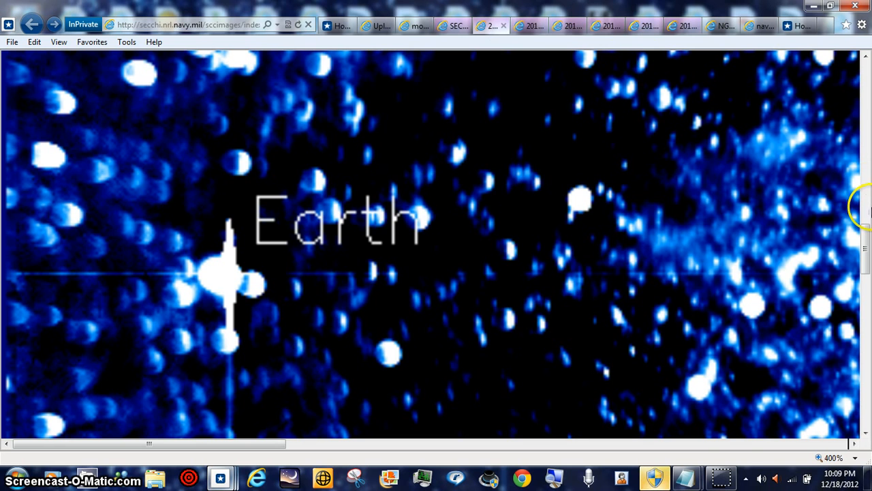
pyautogui.moveTo(732, 463)
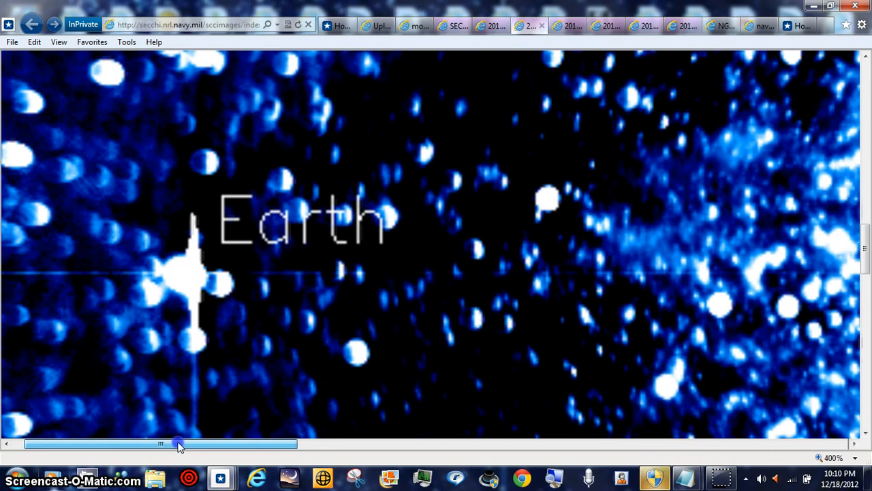
# Pan the enlarged HI2-B frame right from Earth to the Jupiter-labeled region
pyautogui.moveTo(177, 443); pyautogui.dragTo(243, 444)
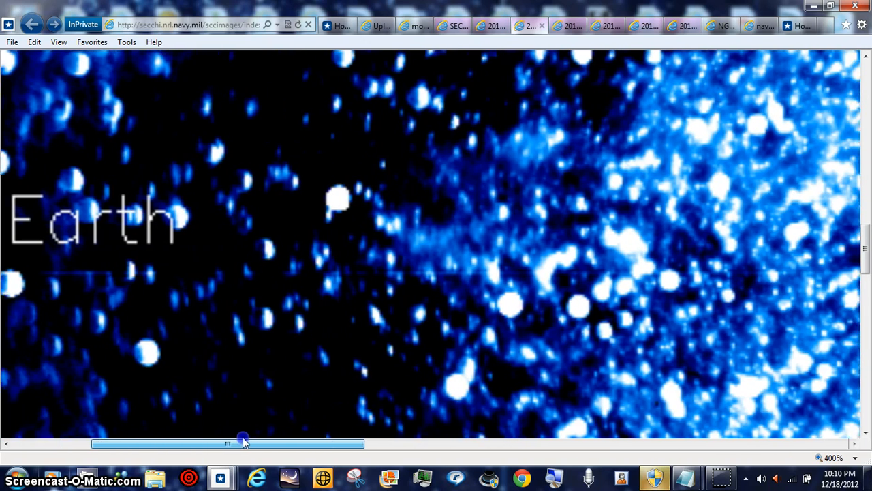
pyautogui.moveTo(242, 443); pyautogui.dragTo(482, 443)
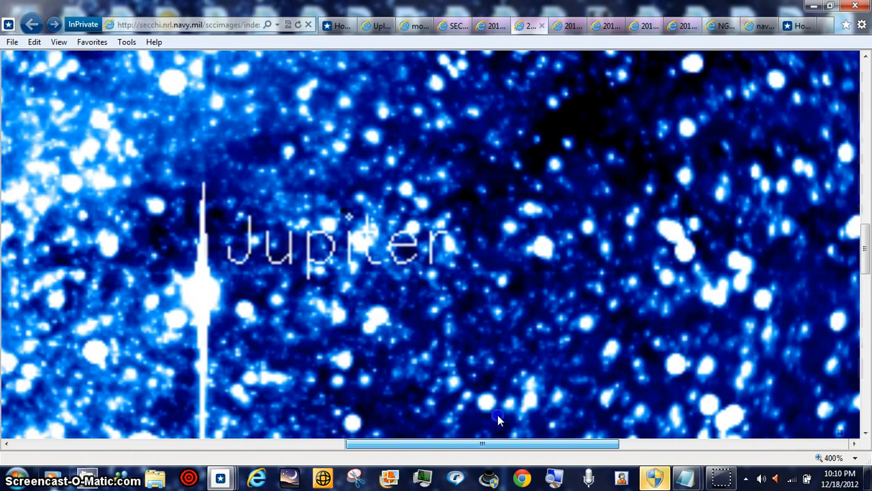
pyautogui.hscroll(3)
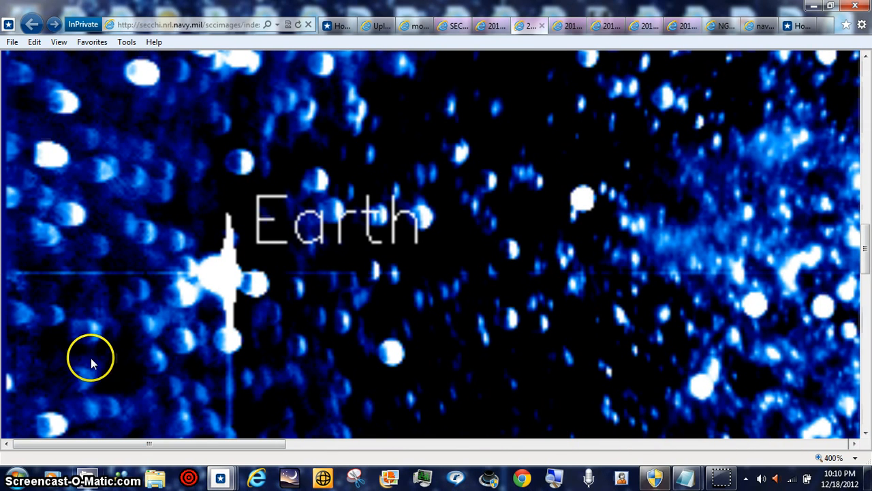
pyautogui.moveTo(21, 285)
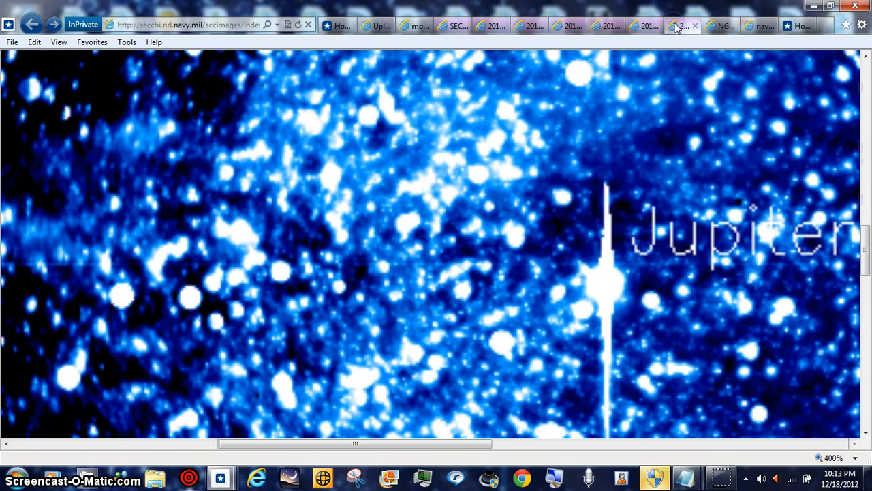
pyautogui.moveTo(494, 26)
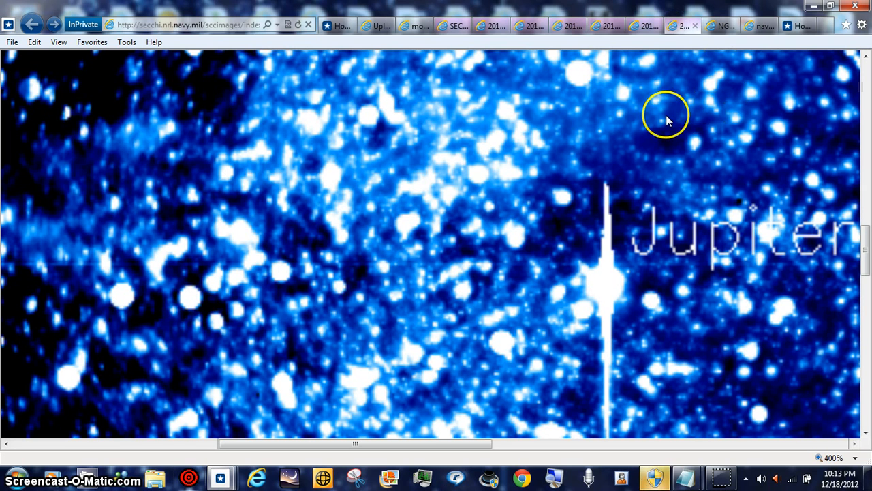
pyautogui.moveTo(491, 446)
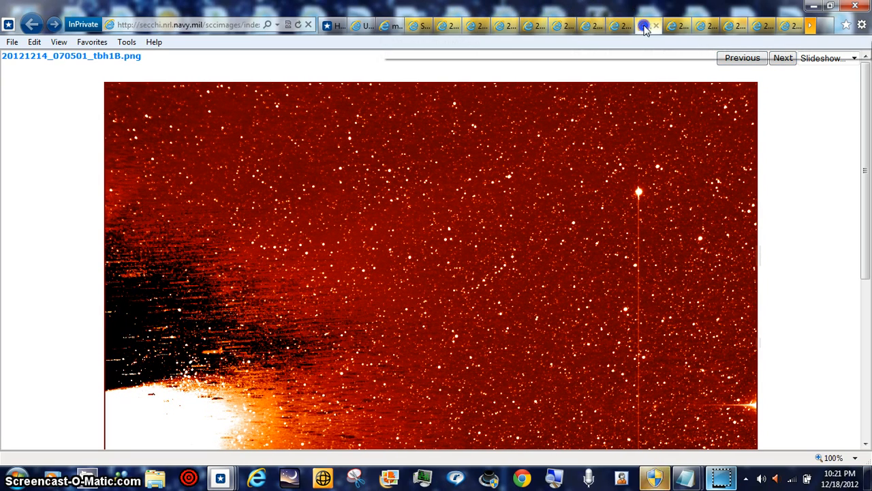
# Flip through the 14 December HI-1B frames (01:05, 05:05, 07:05, 12:05, 13:05), ending on 14:05
pyautogui.click(782, 57)
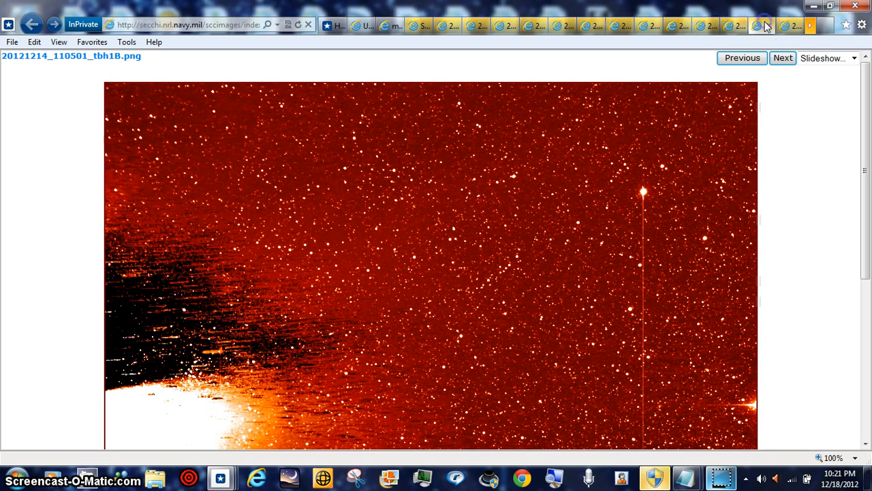
pyautogui.click(783, 58)
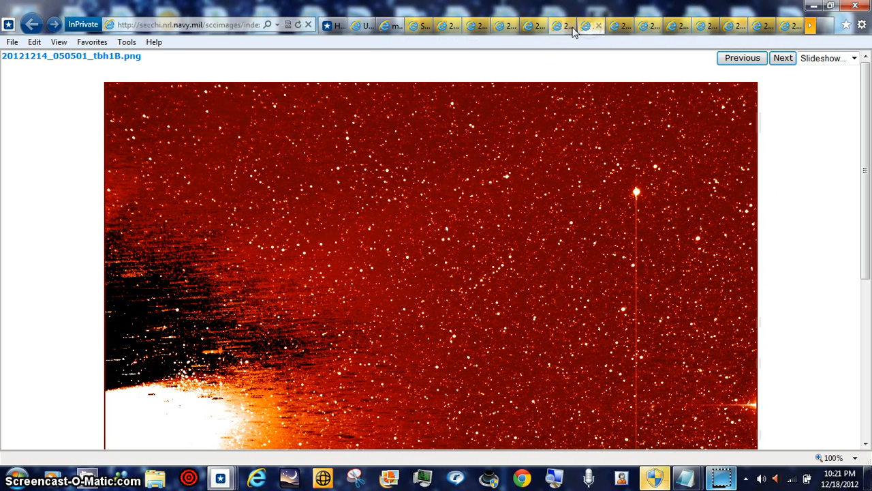
pyautogui.click(535, 25)
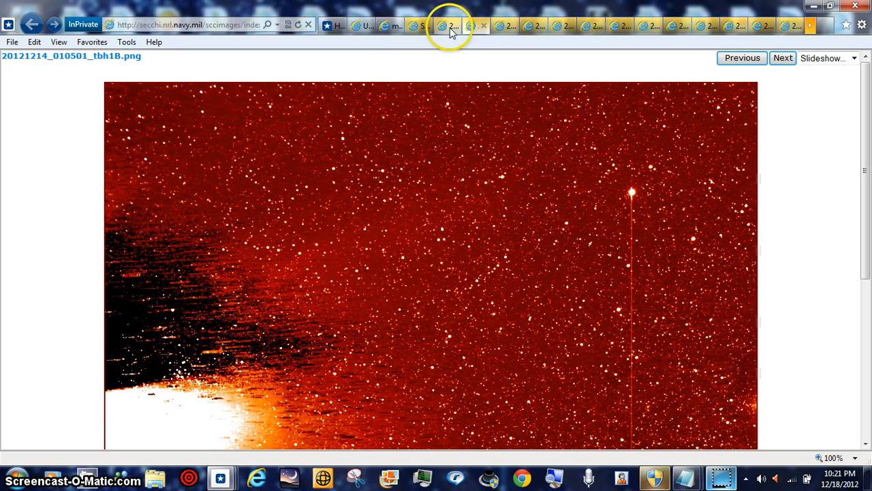
pyautogui.click(741, 58)
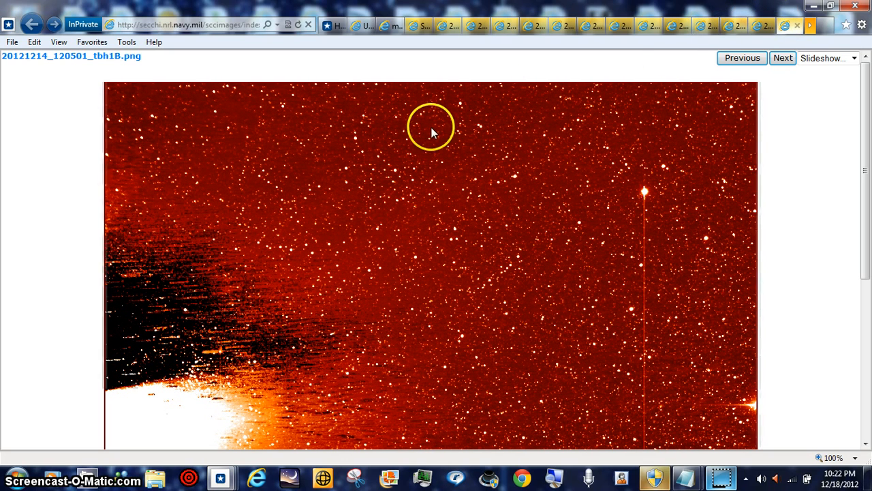
pyautogui.click(782, 58)
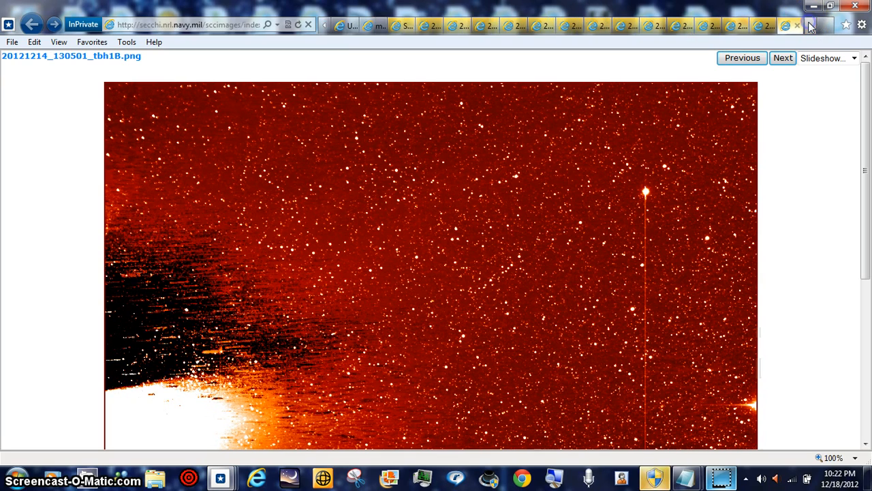
pyautogui.click(782, 58)
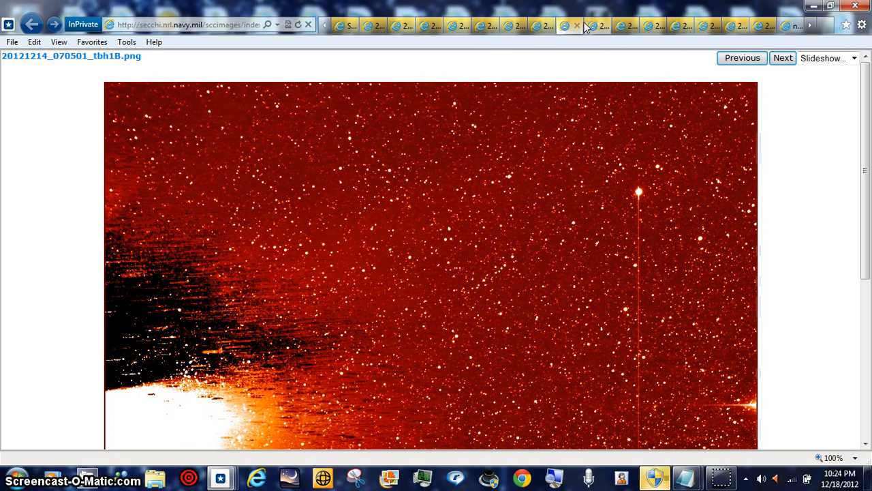
pyautogui.click(782, 58)
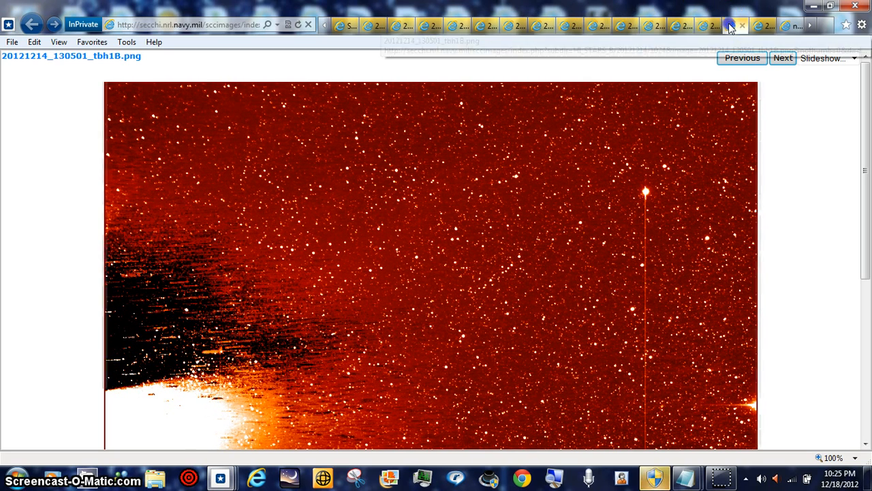
pyautogui.click(782, 57)
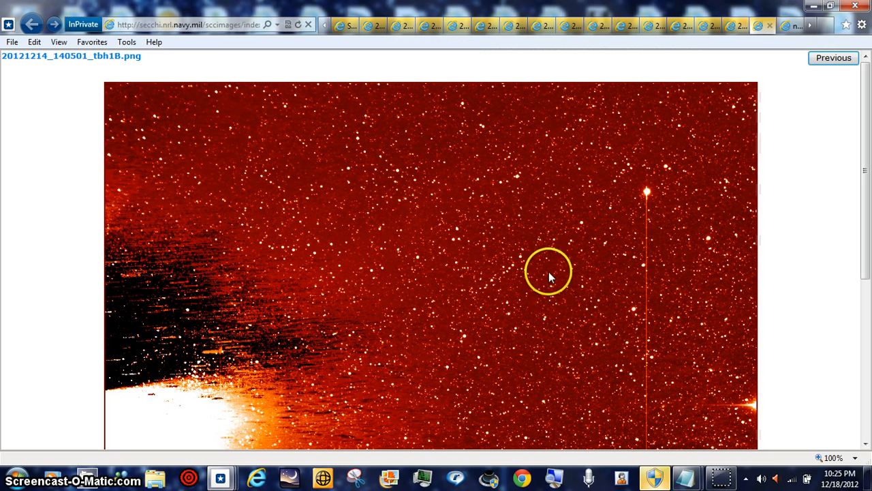